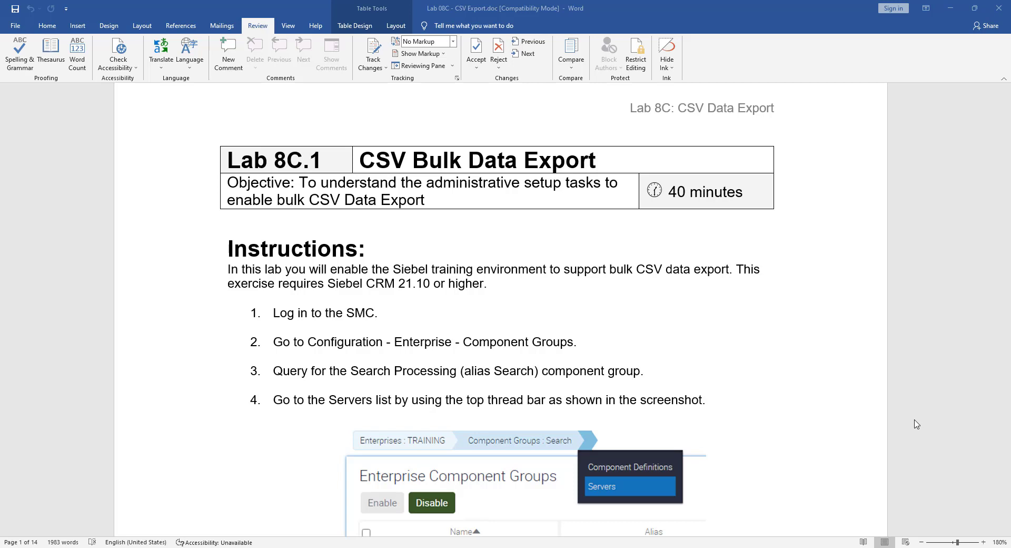
pyautogui.moveTo(911, 424)
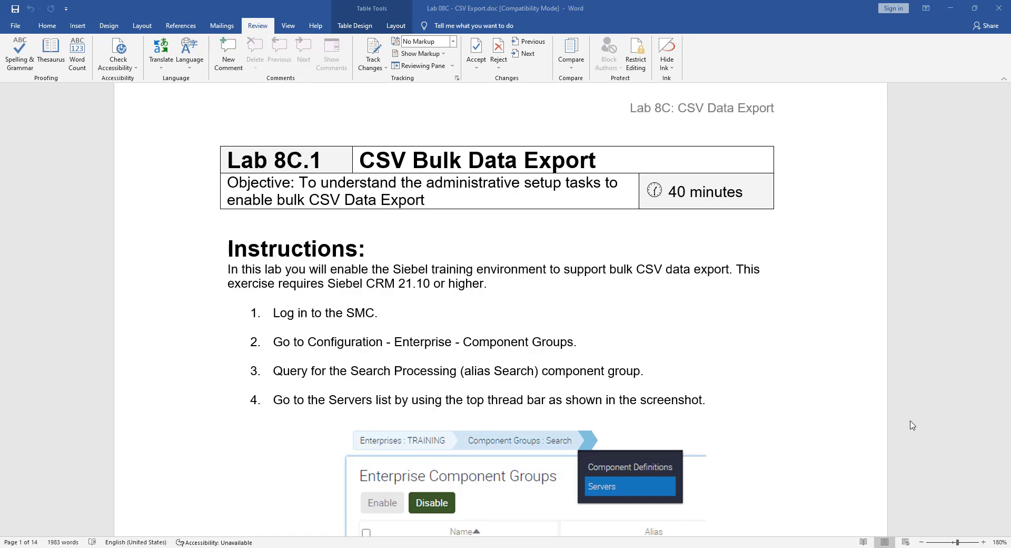
# - Scroll through the Lab 8C CSV Export instructions in Word
pyautogui.scroll(-3)
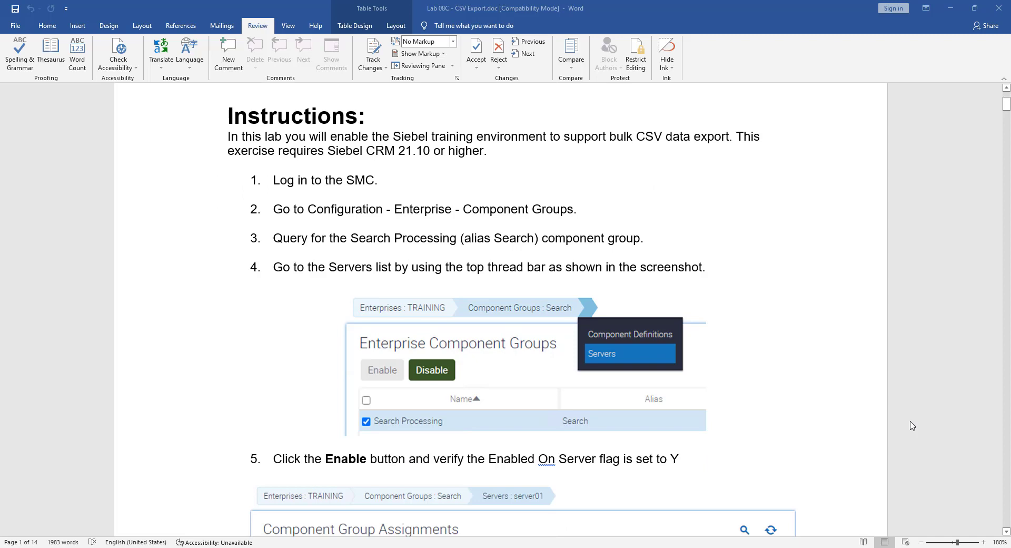
pyautogui.scroll(-3)
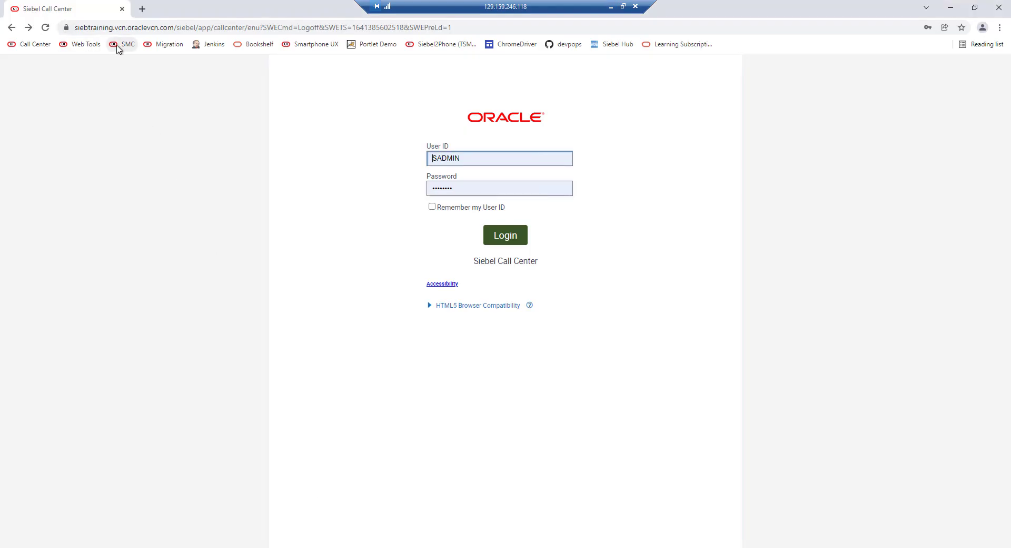
# - Log in to the Siebel Management Console and open the TRAINING enterprise Configuration area
pyautogui.click(121, 43)
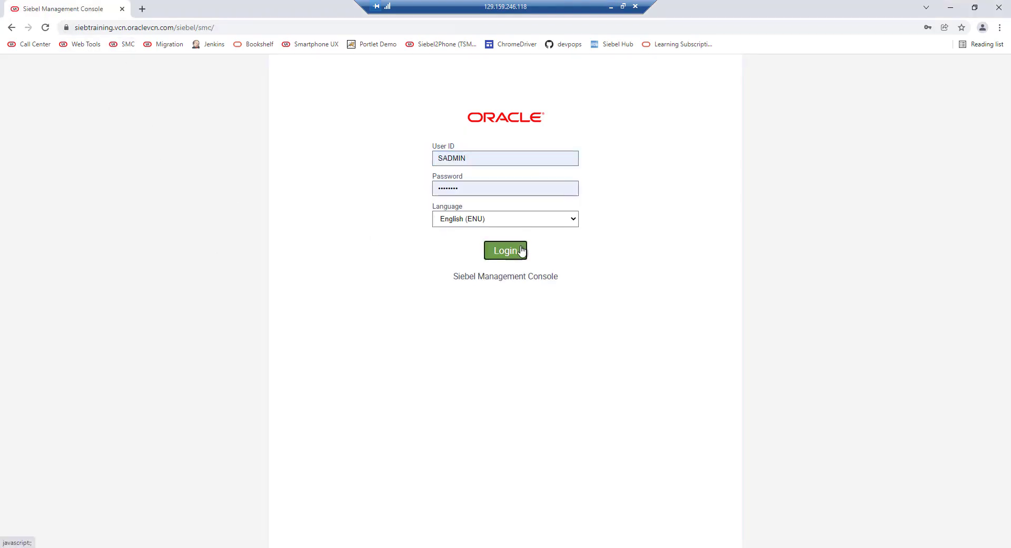
pyautogui.click(505, 250)
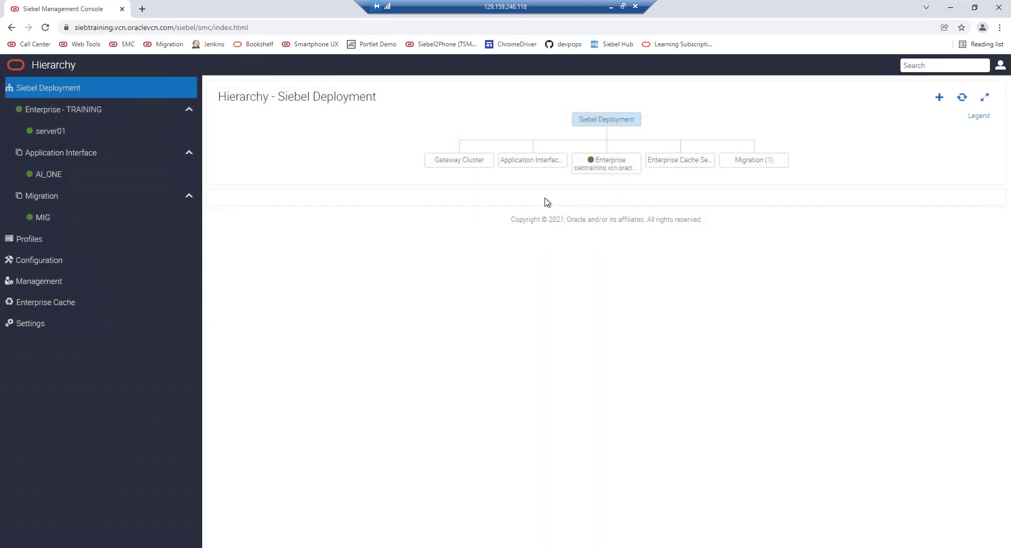
pyautogui.moveTo(202, 279)
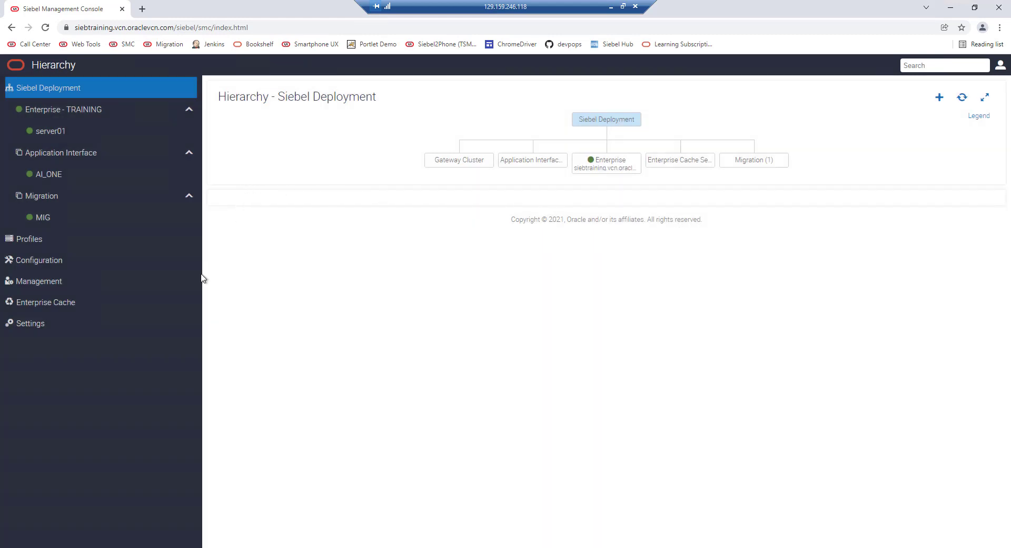
pyautogui.moveTo(38, 260)
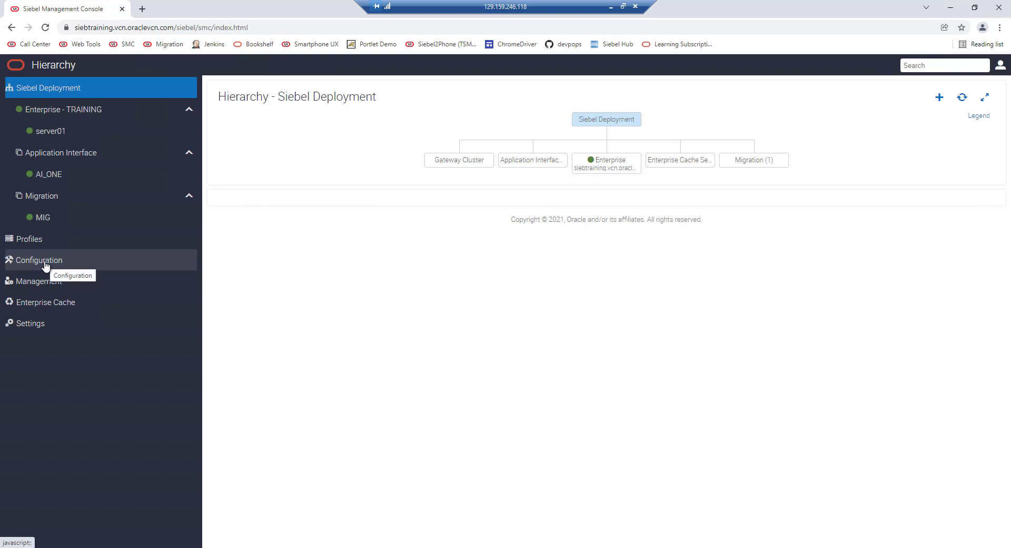
pyautogui.click(37, 260)
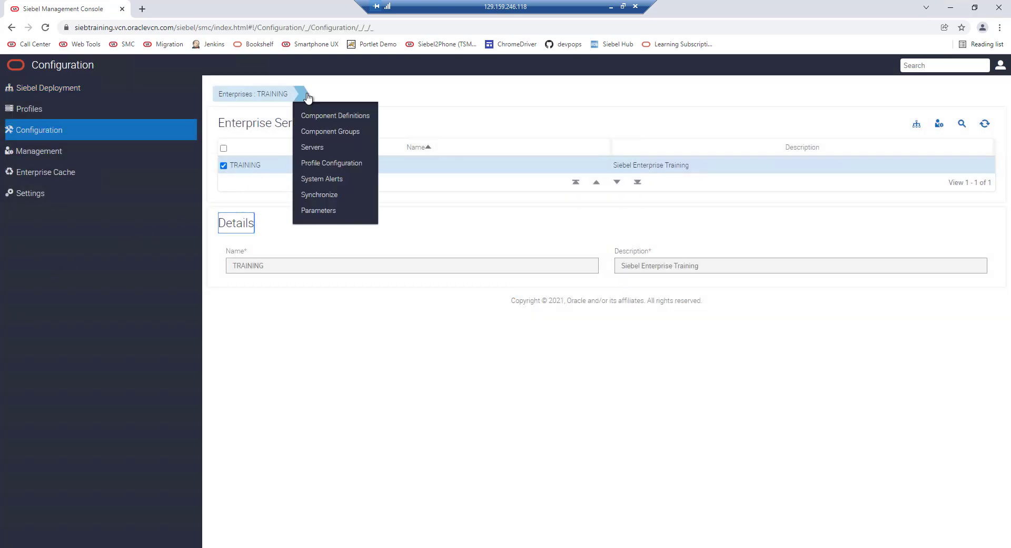
pyautogui.moveTo(334, 116)
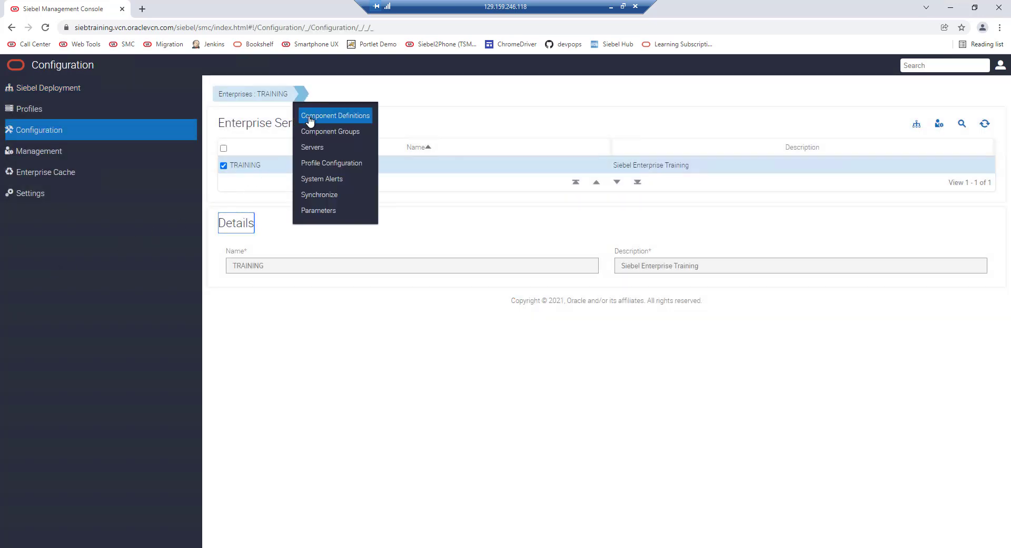
# - Query TRAINING's component groups by alias to show the Search Processing group
pyautogui.click(331, 132)
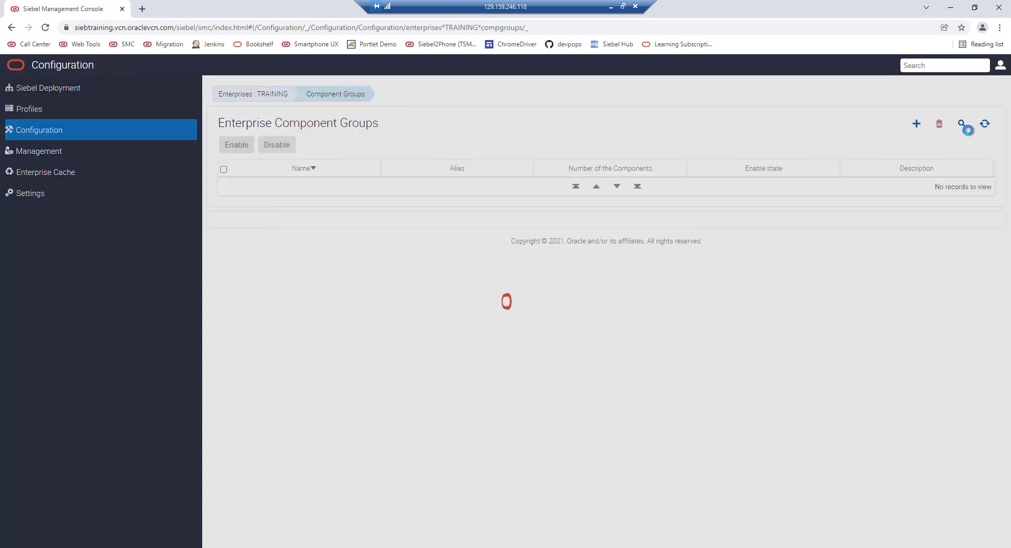
pyautogui.click(916, 124)
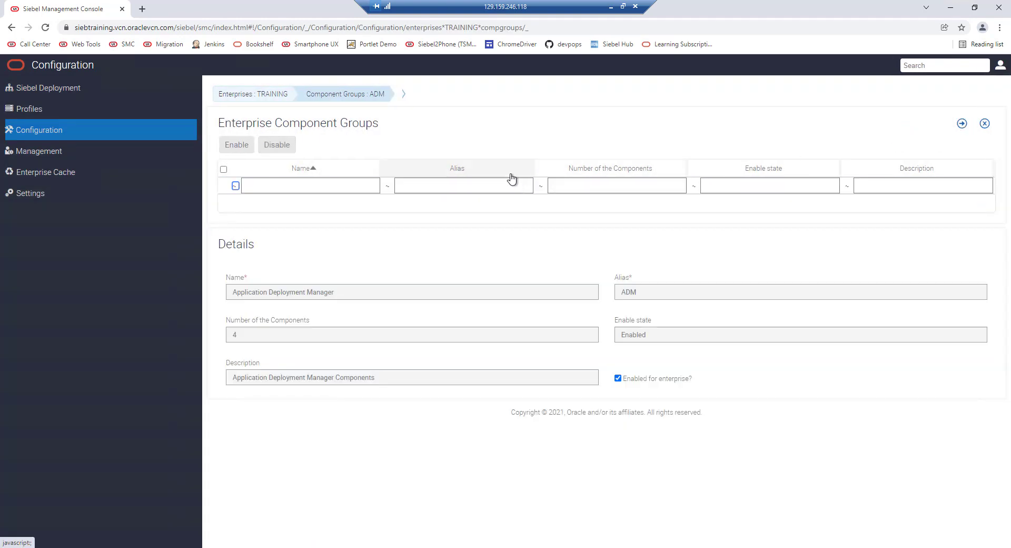
pyautogui.write('searl')
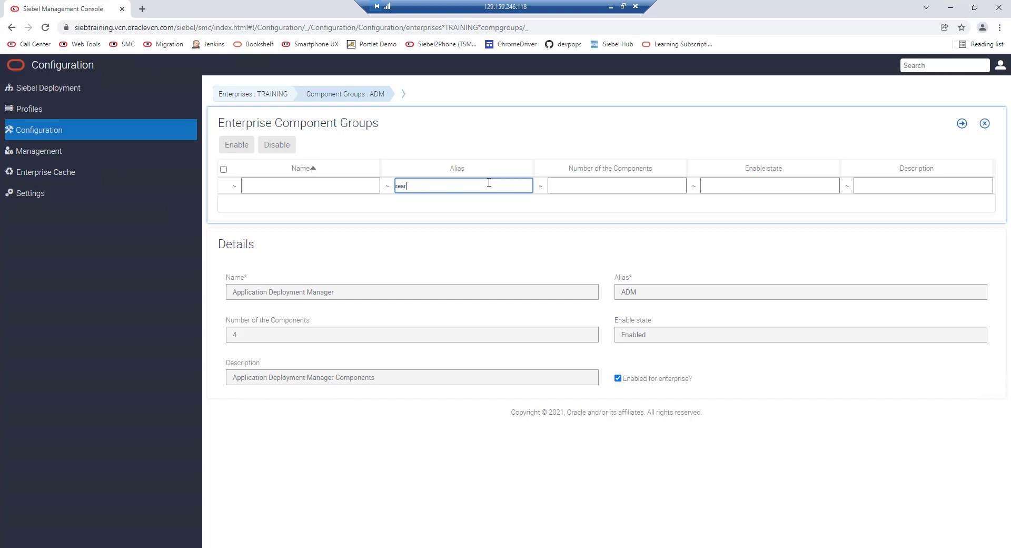
pyautogui.press('Return')
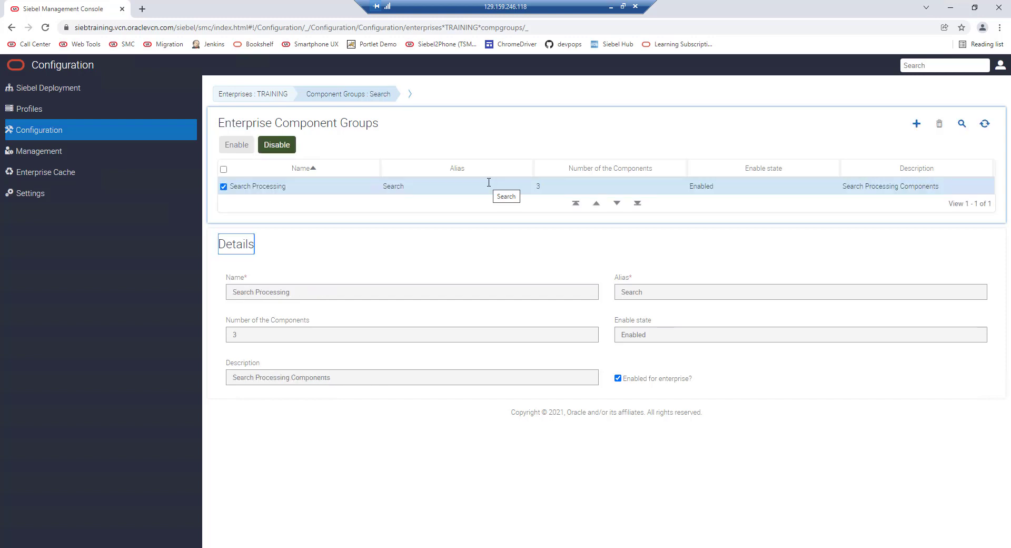
pyautogui.moveTo(342, 189)
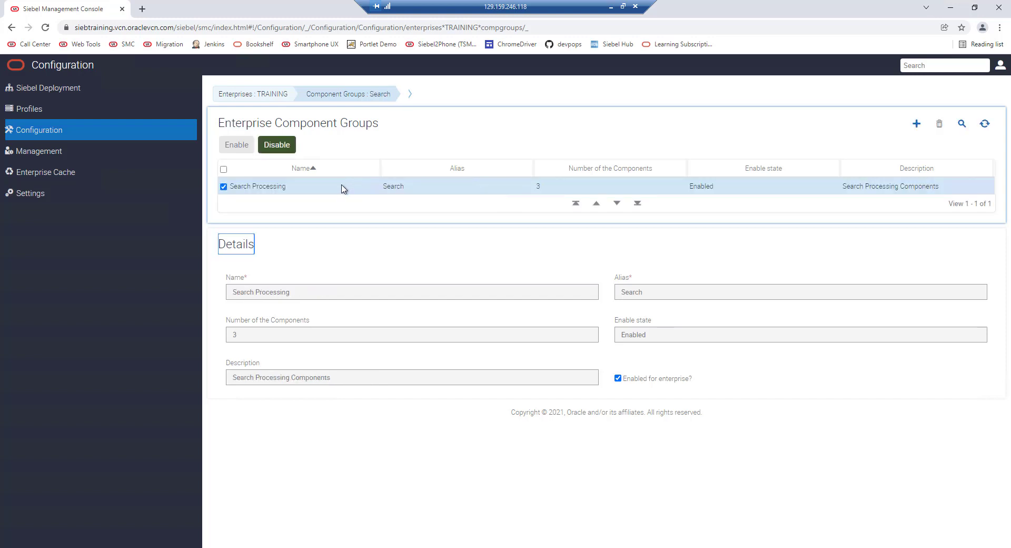
pyautogui.moveTo(345, 188)
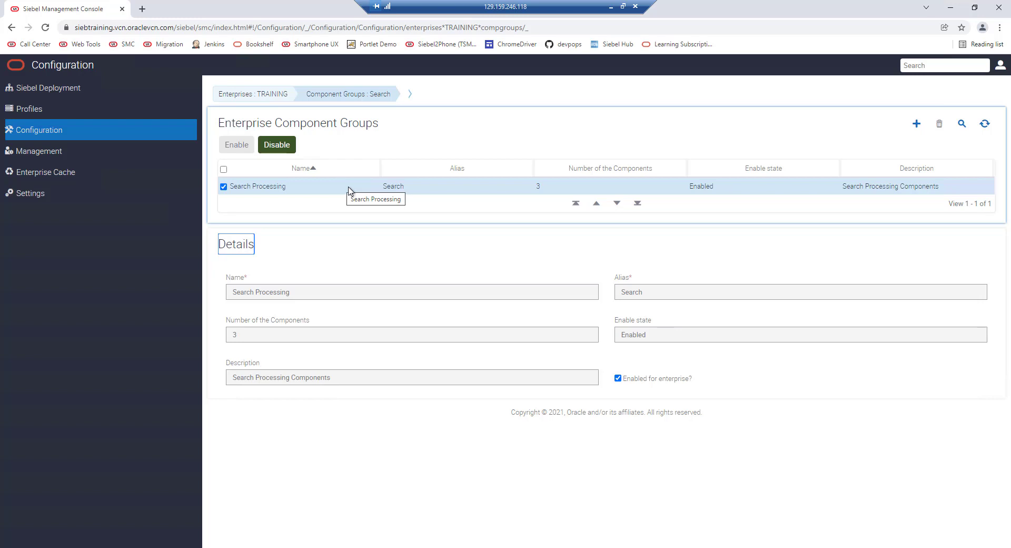
# - View servers assigned Search Processing and enable it on server01
pyautogui.click(409, 93)
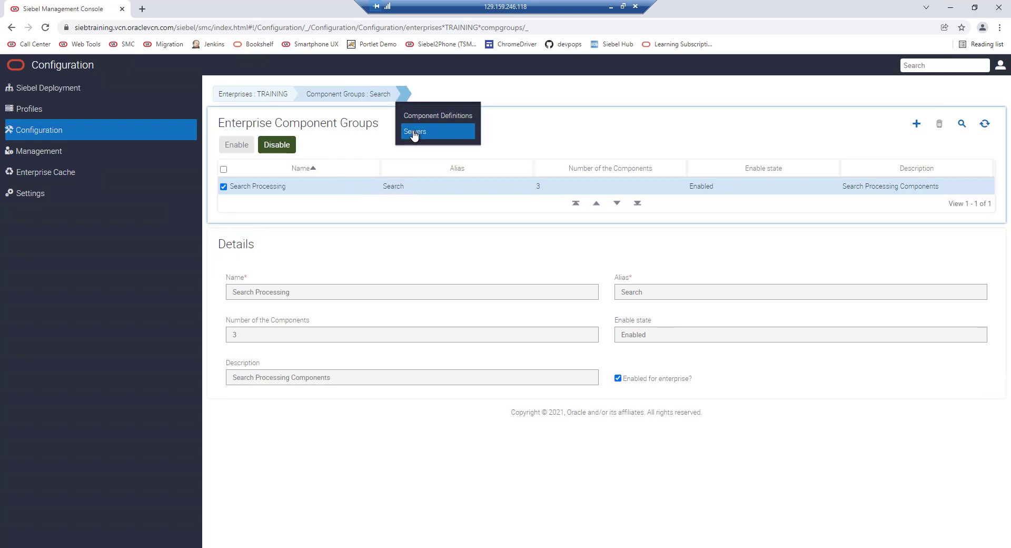
pyautogui.click(414, 131)
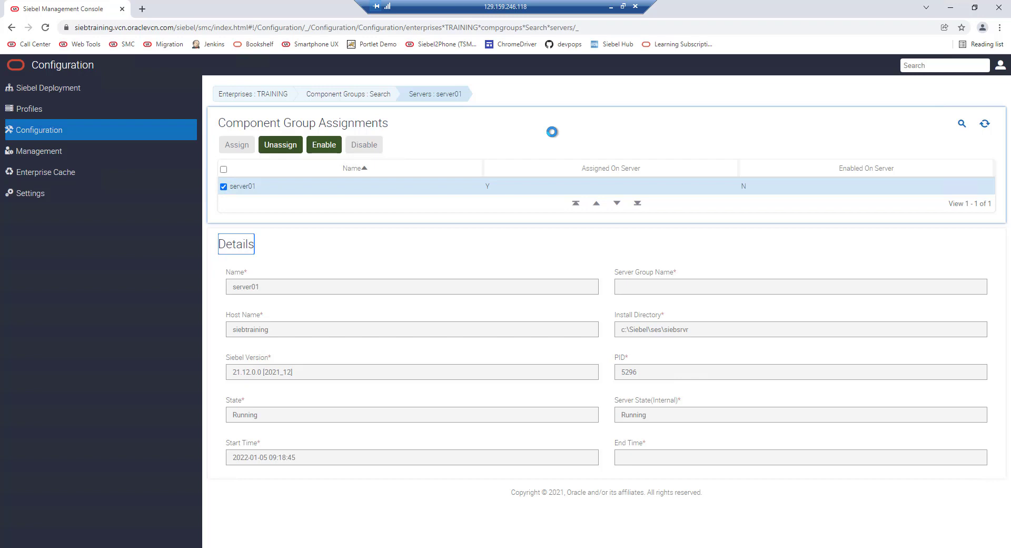
pyautogui.moveTo(306, 195)
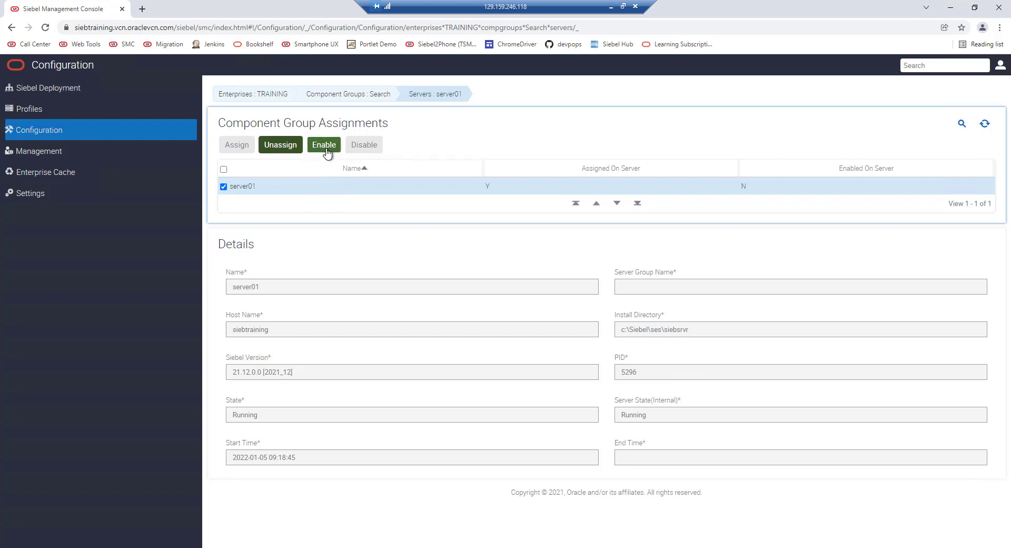
pyautogui.click(324, 145)
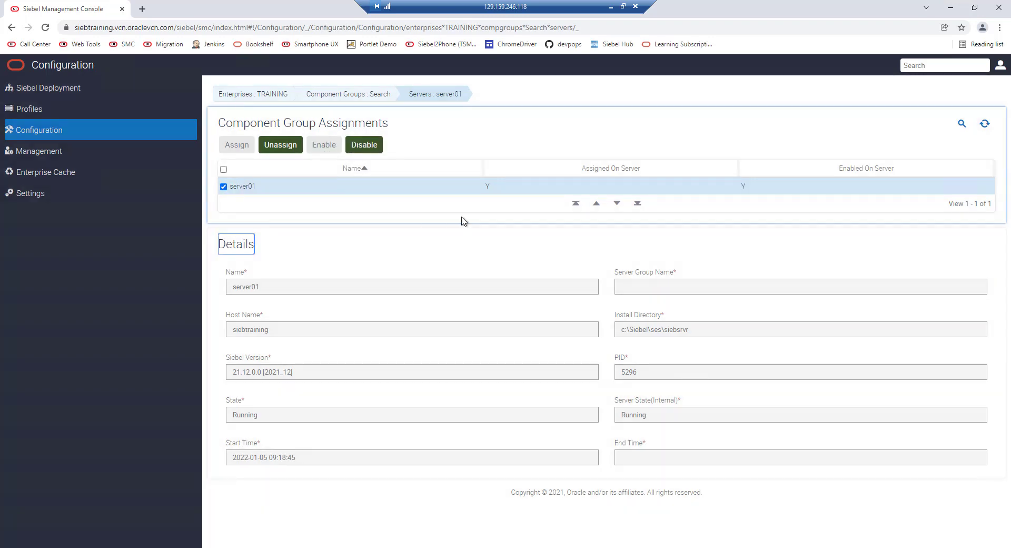
pyautogui.moveTo(743, 186)
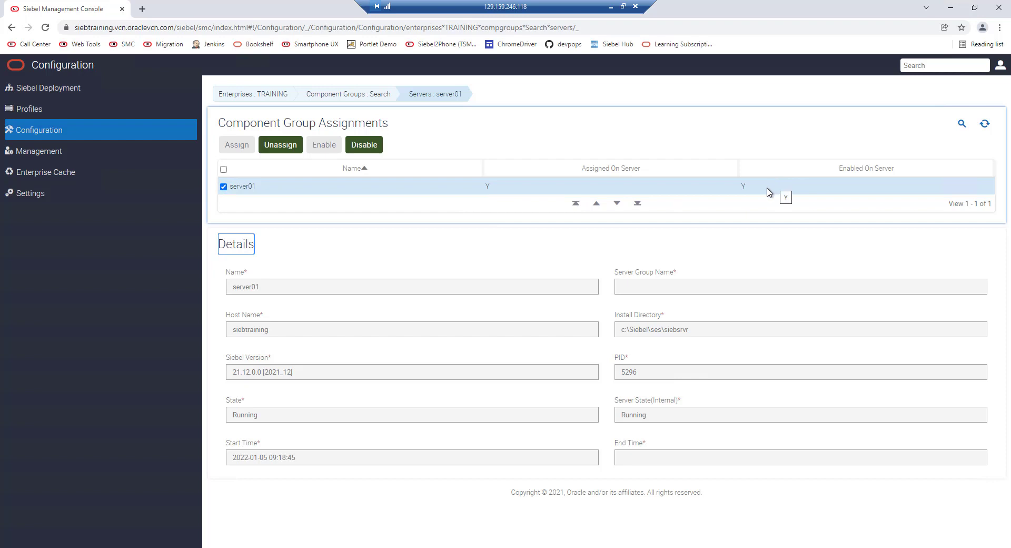
pyautogui.moveTo(455, 207)
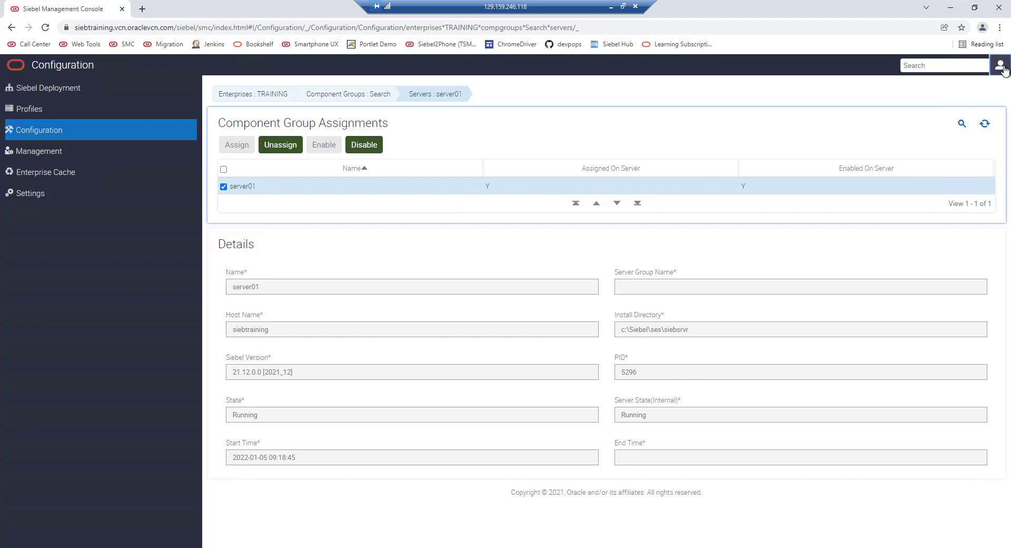
# - Sign out of the Siebel Management Console via the account menu
pyautogui.click(1002, 64)
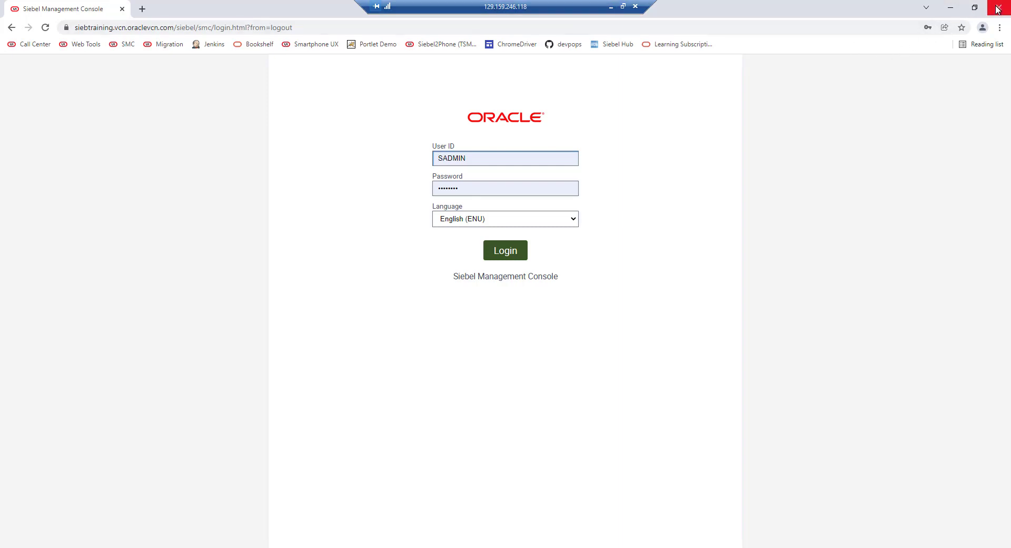
pyautogui.moveTo(631, 16)
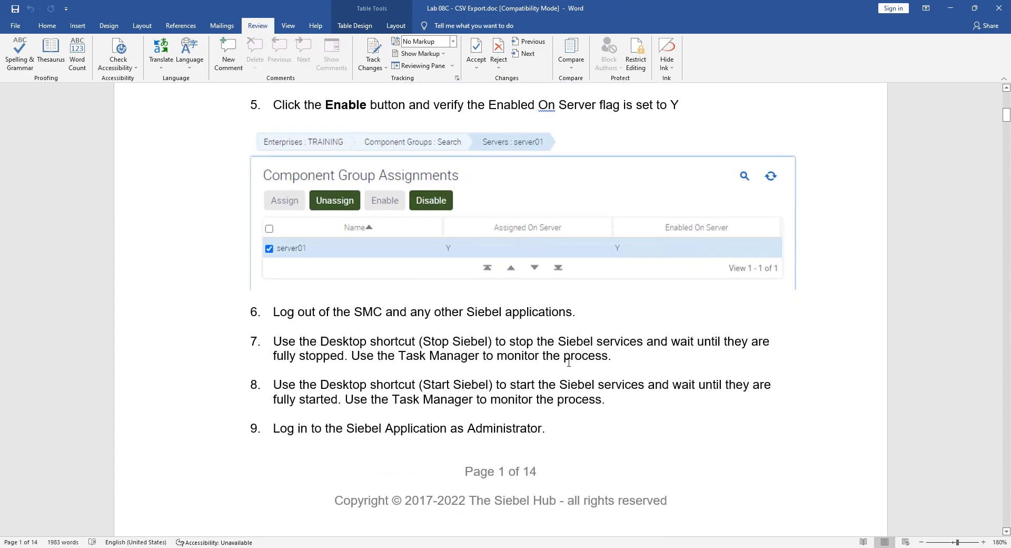
pyautogui.moveTo(568, 362)
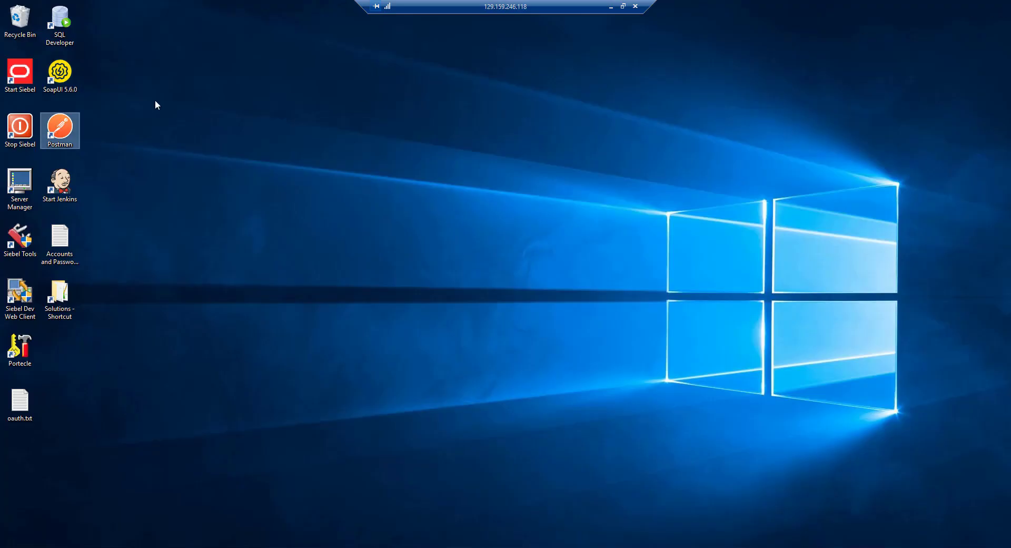
# - Run the Stop Siebel shortcut and watch processes in Task Manager's Details tab
pyautogui.doubleClick(19, 132)
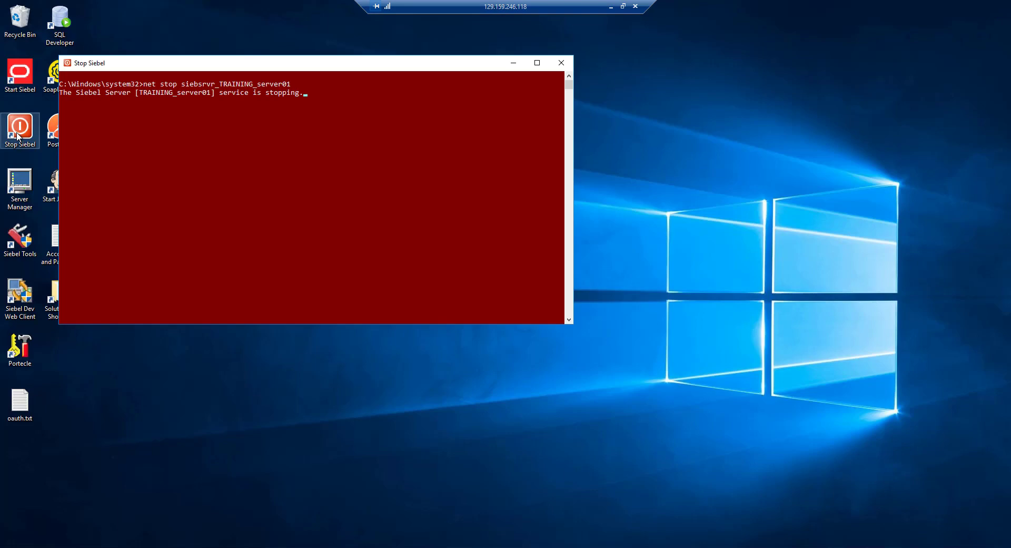
pyautogui.moveTo(388, 465)
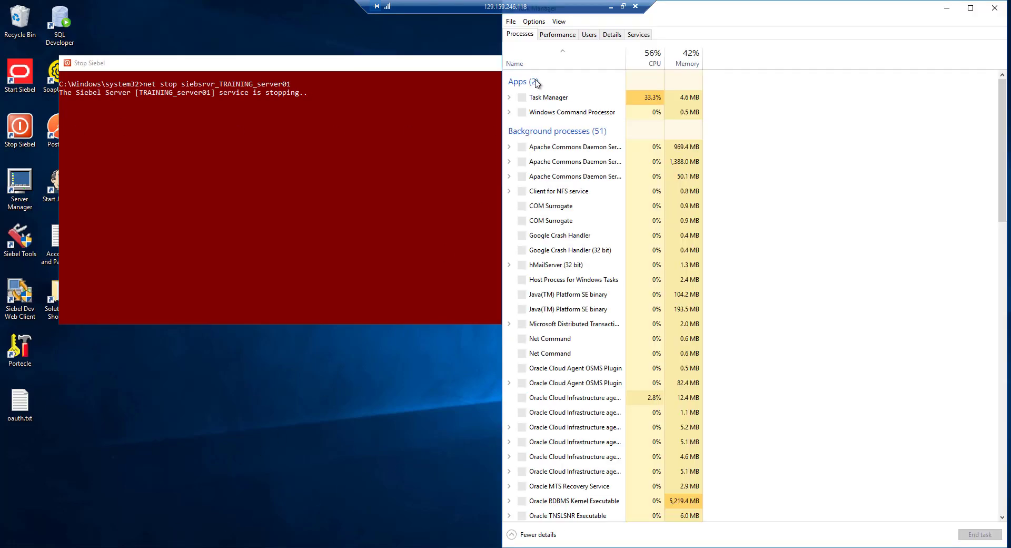
pyautogui.click(612, 34)
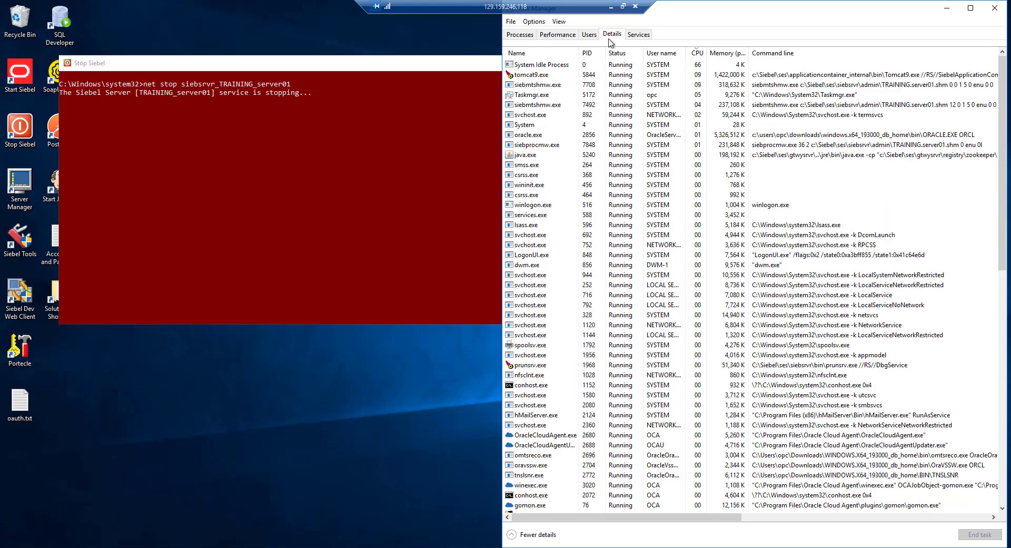
pyautogui.click(723, 52)
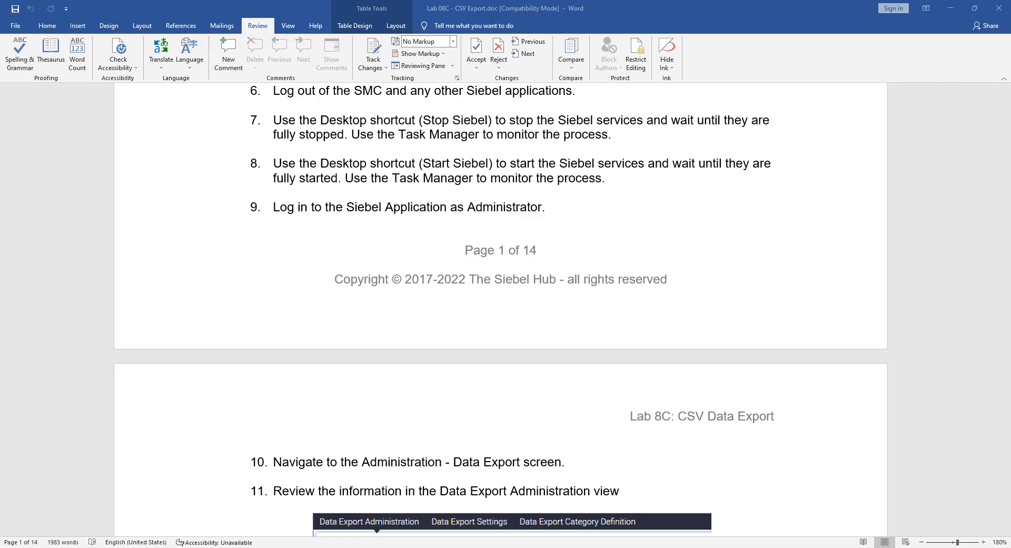
pyautogui.moveTo(664, 490)
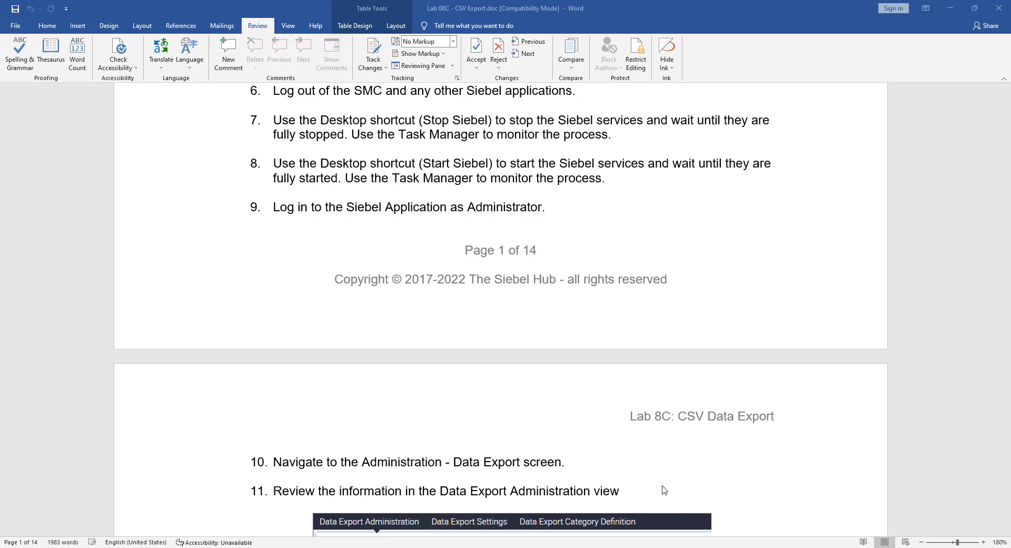
# - Read lab steps 10–11, then show the Siebel Call Center screens site map
pyautogui.scroll(-3)
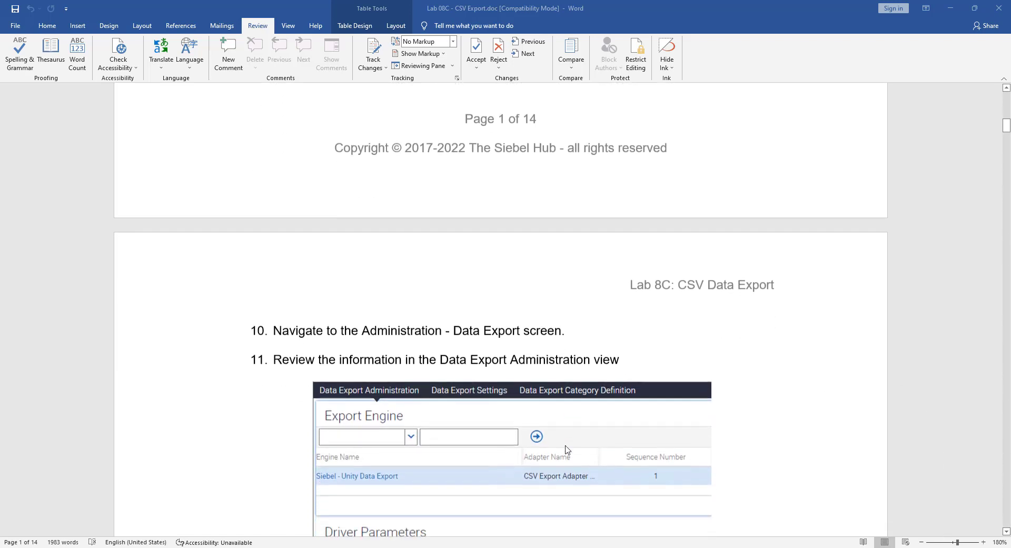
pyautogui.scroll(-3)
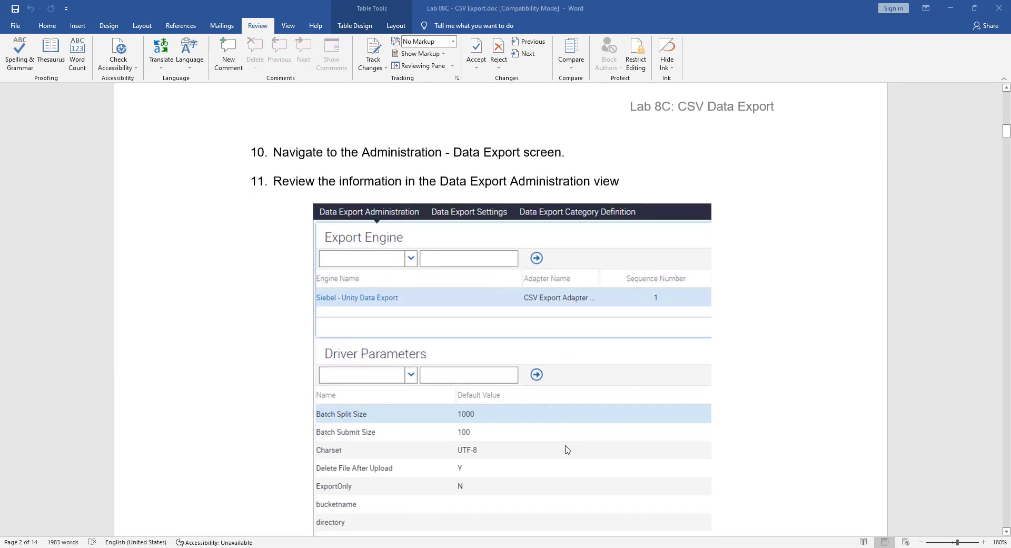
pyautogui.moveTo(364, 158)
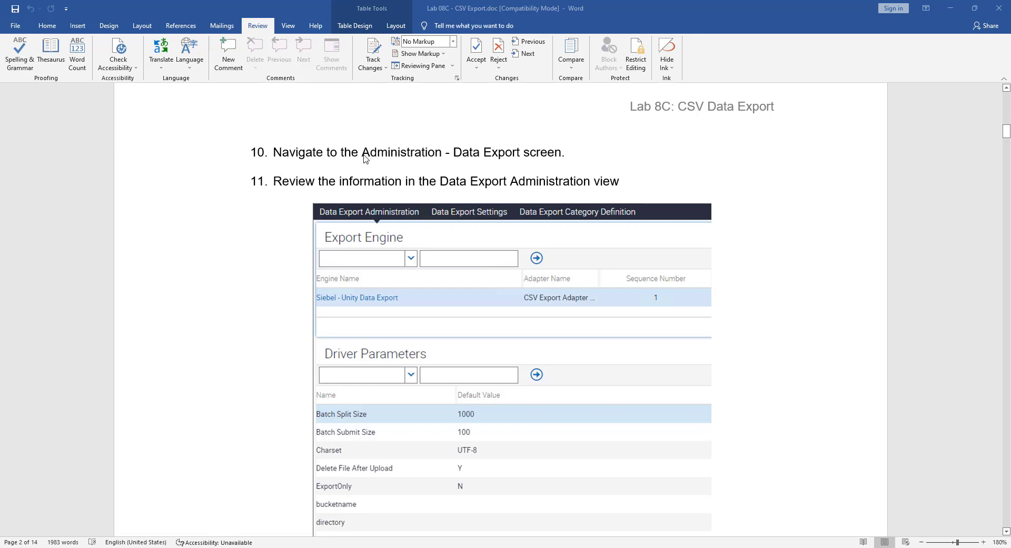
pyautogui.moveTo(505, 157)
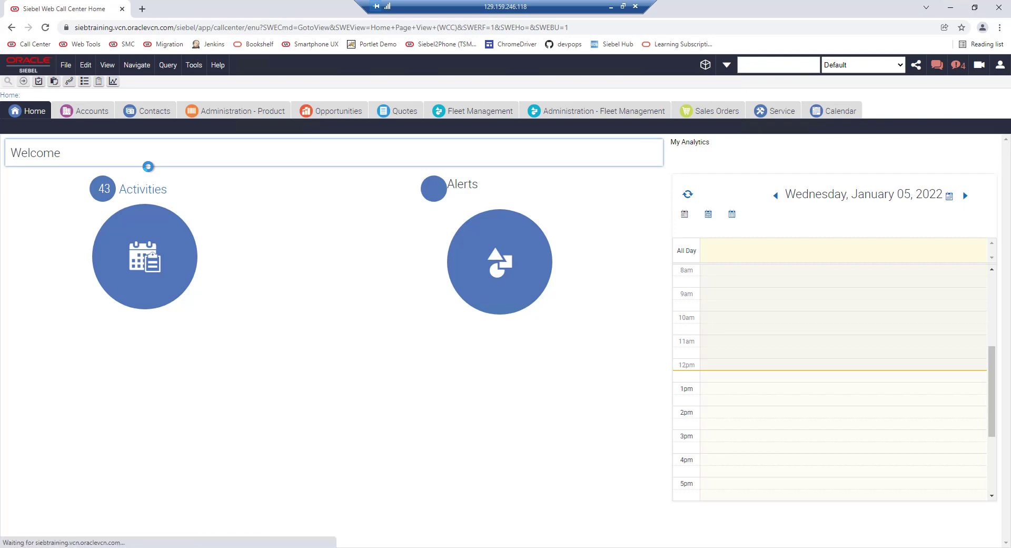
pyautogui.click(24, 81)
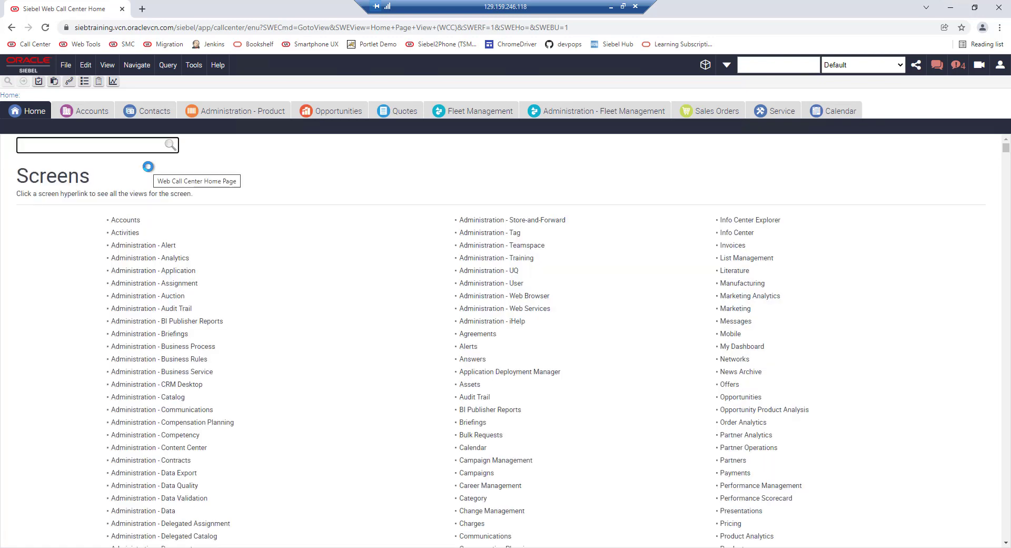
# - Filter the site map for 'data exp' and open Administration - Data Export
pyautogui.write('data ex')
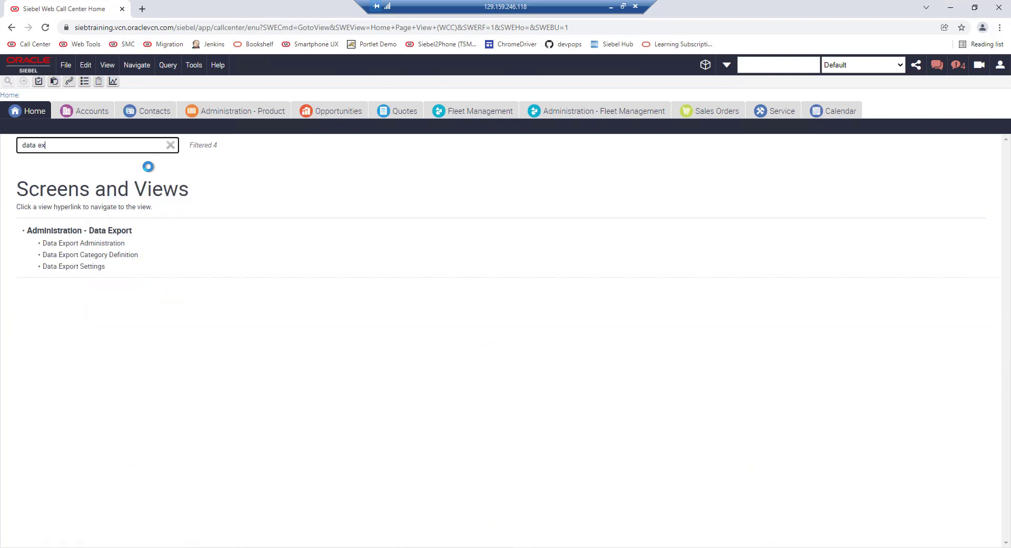
pyautogui.write('p')
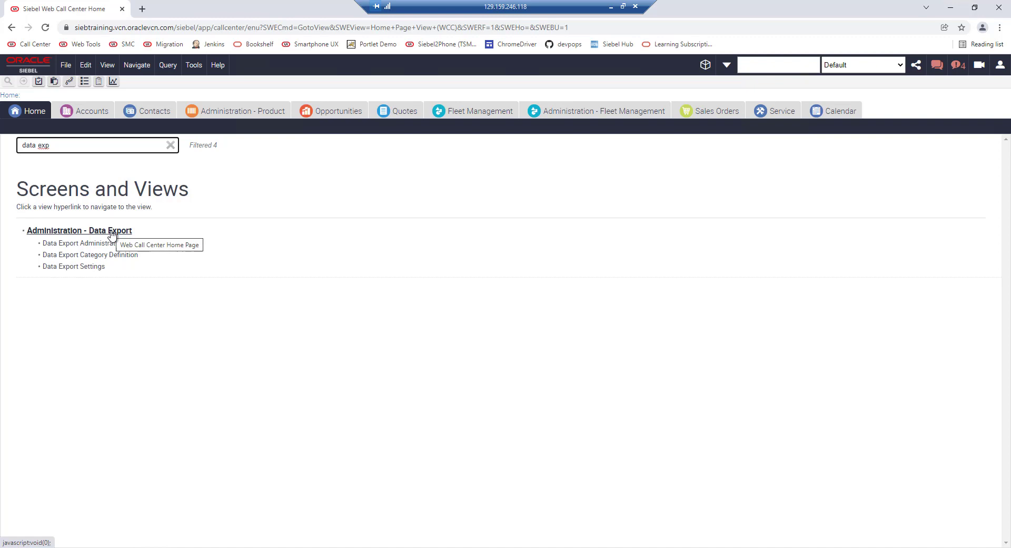
pyautogui.click(79, 230)
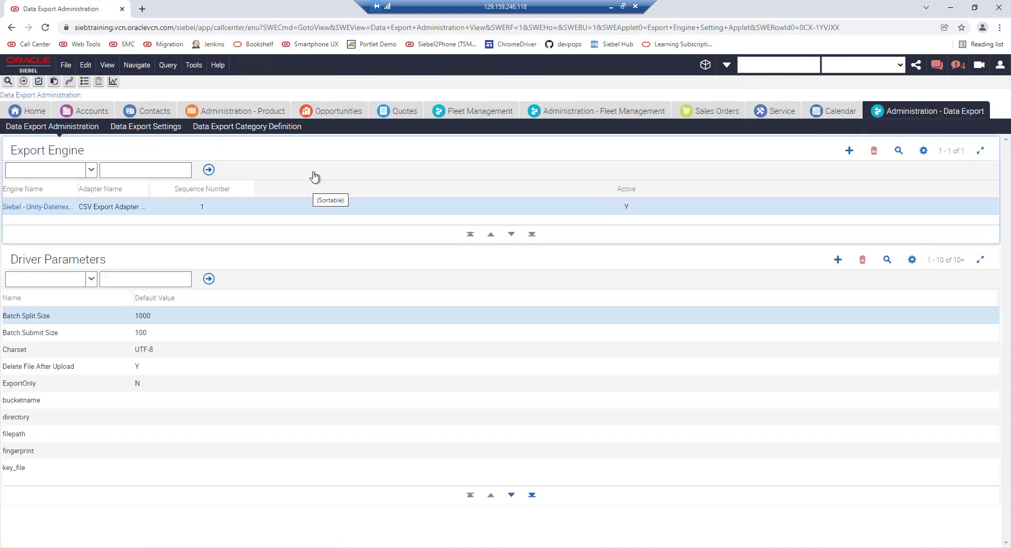
pyautogui.moveTo(90, 129)
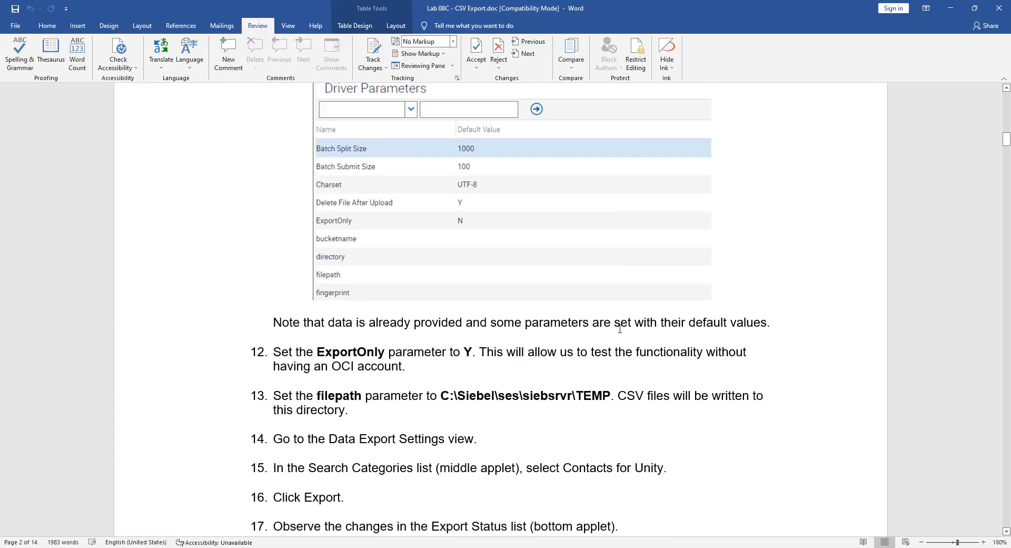
# - Scroll the Word guide to the ExportOnly and filepath steps 12–19
pyautogui.scroll(-3)
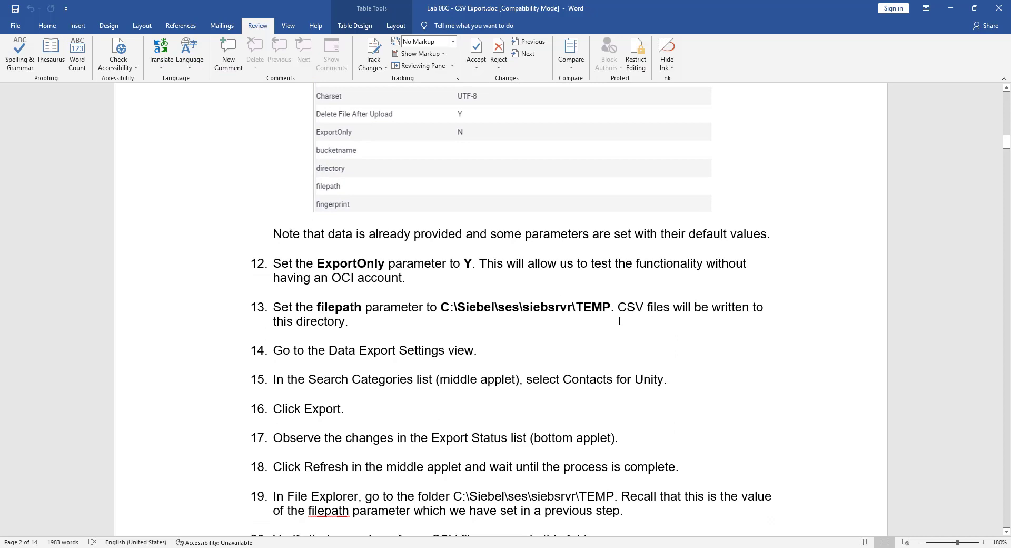
pyautogui.moveTo(376, 267)
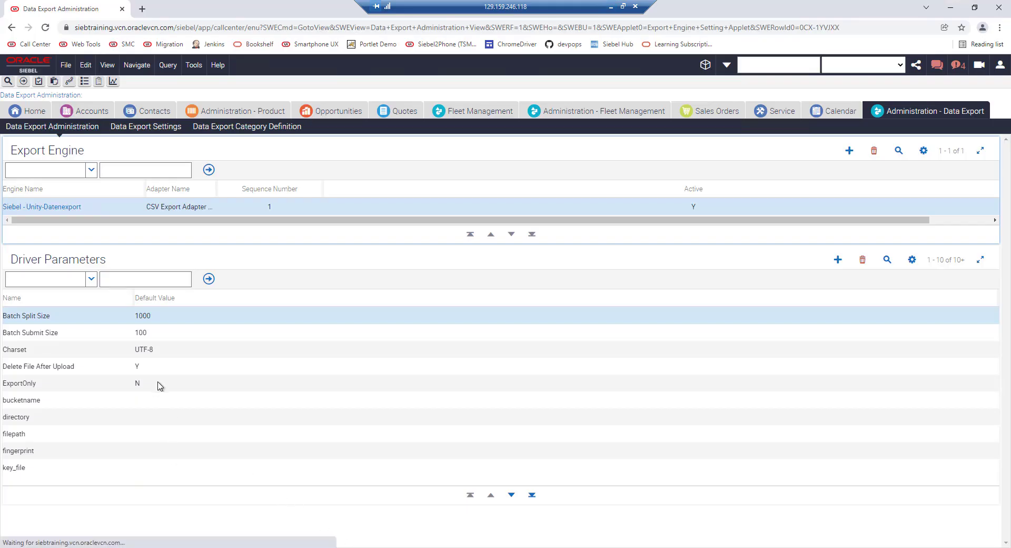
# - Edit the ExportOnly driver parameter's default value to Y
pyautogui.doubleClick(137, 382)
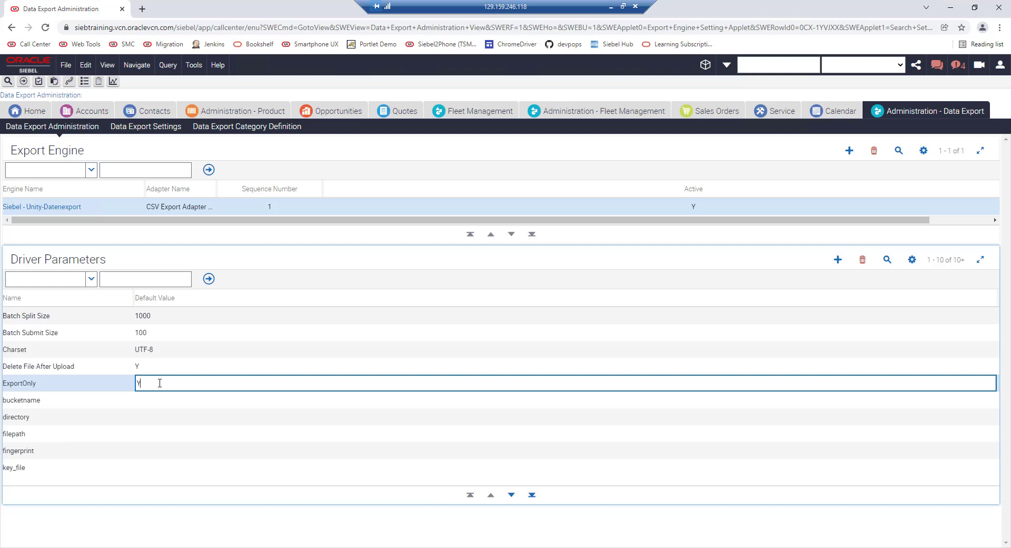
pyautogui.moveTo(160, 442)
pyautogui.write('C:\\Siebel\\ses\\siebsrvr\\TEMP')
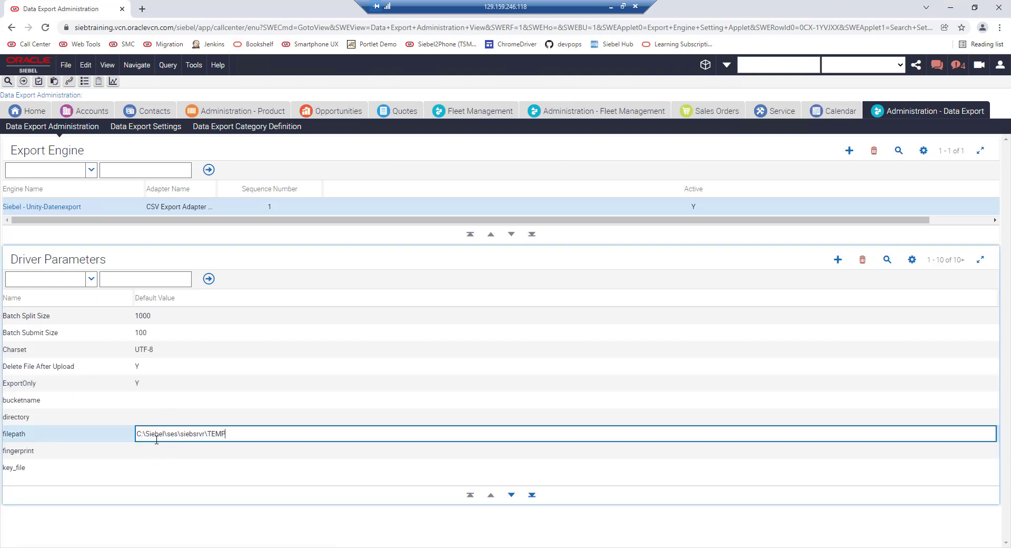
pyautogui.moveTo(159, 453)
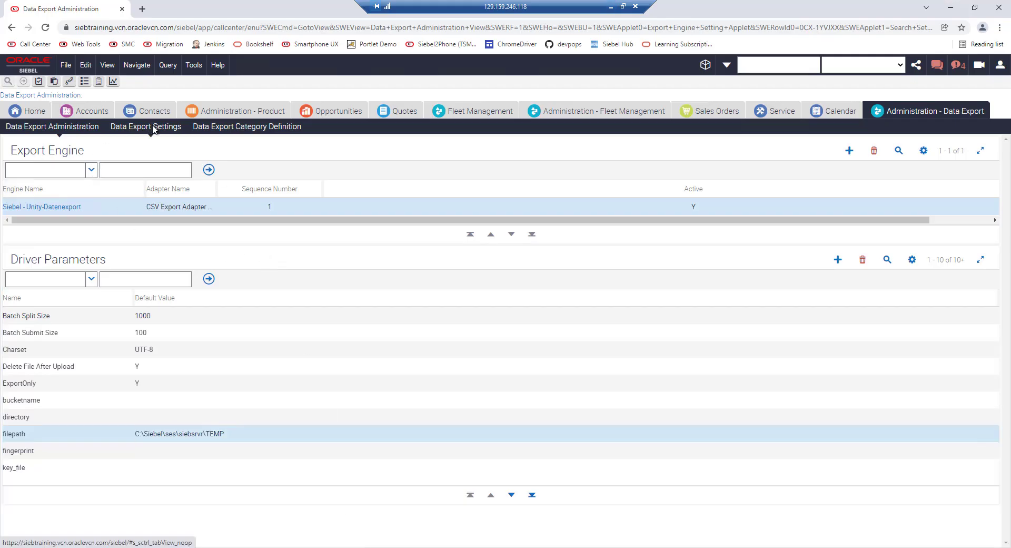
# - Export the Contacts for Unity category from Data Export Settings
pyautogui.click(146, 126)
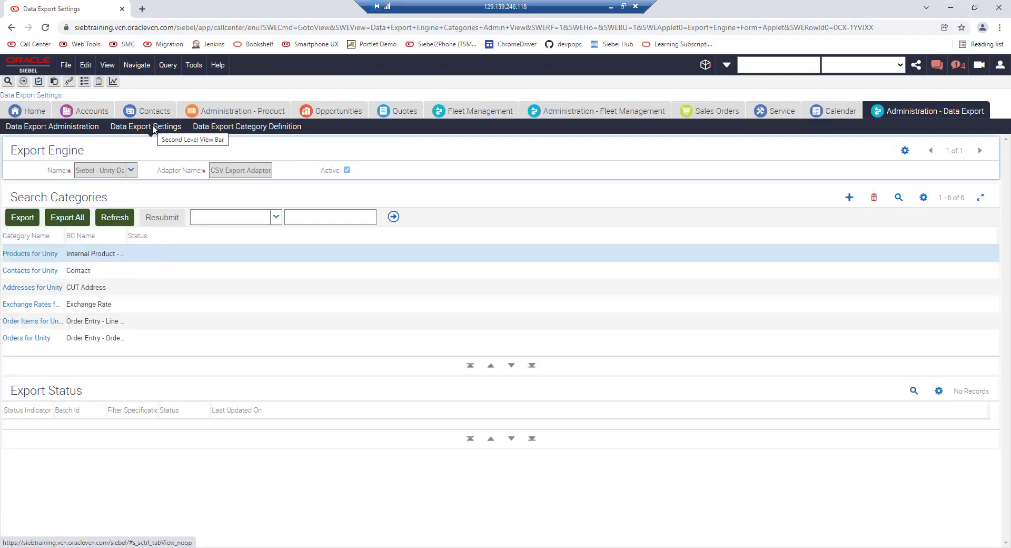
pyautogui.moveTo(67, 241)
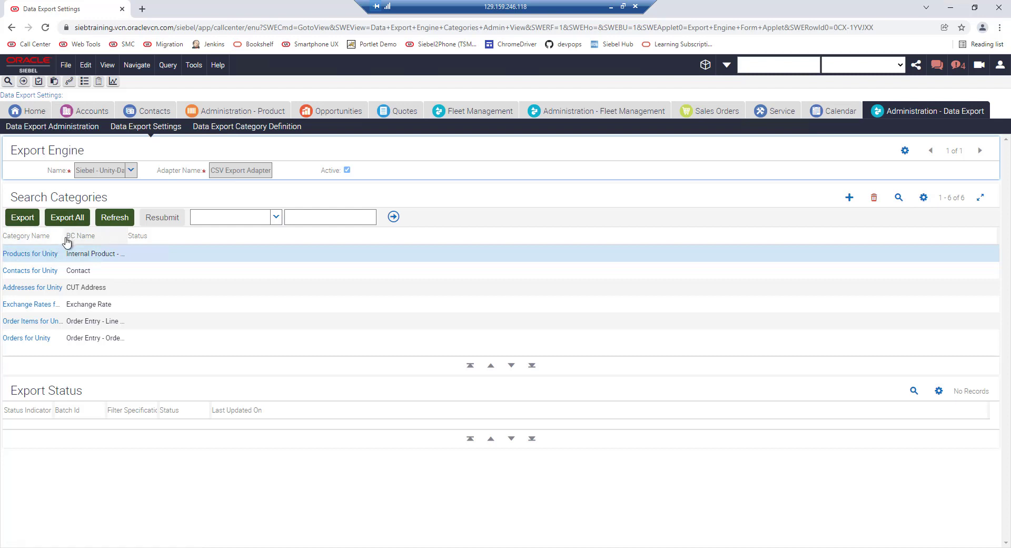
pyautogui.moveTo(64, 235); pyautogui.dragTo(171, 236)
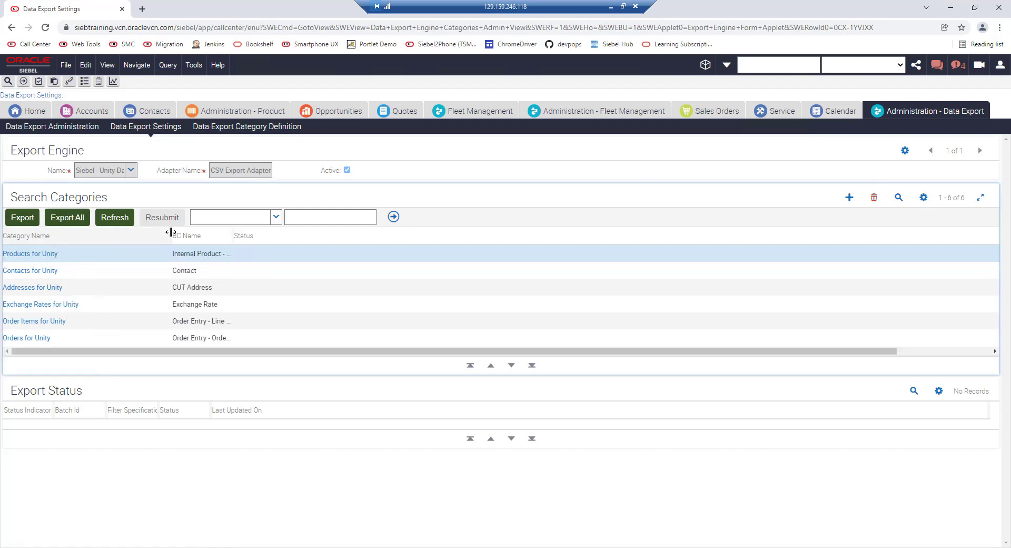
pyautogui.moveTo(187, 236)
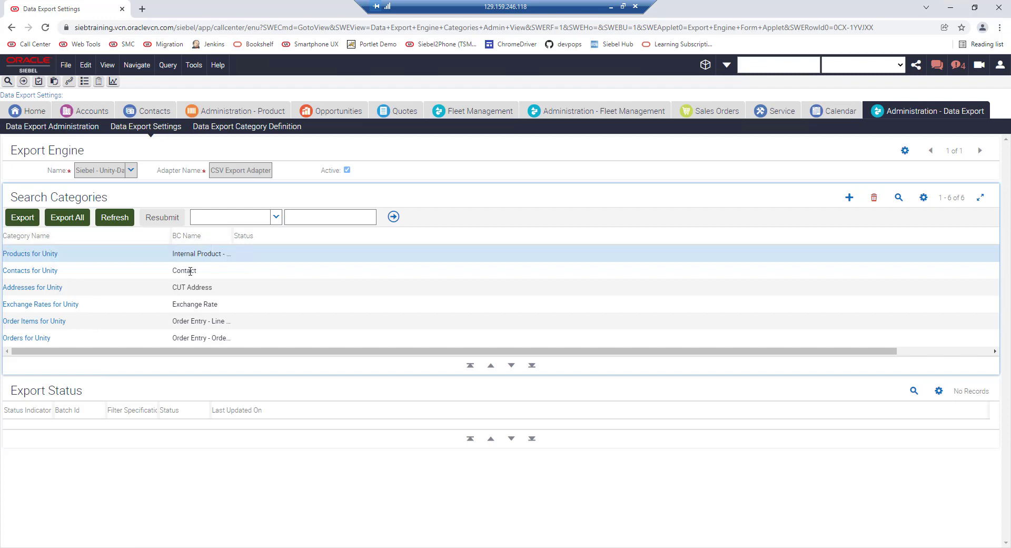
pyautogui.click(194, 270)
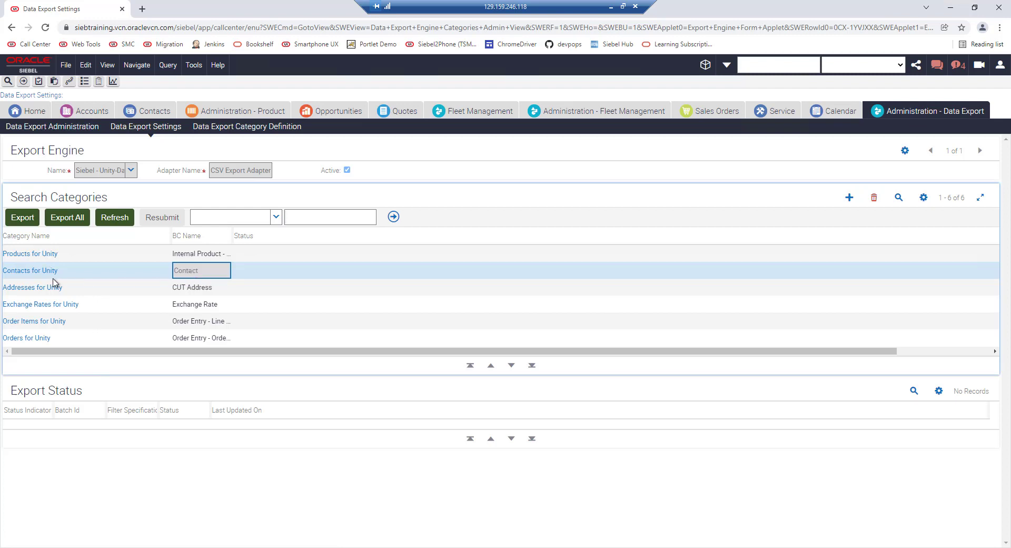
pyautogui.moveTo(72, 279)
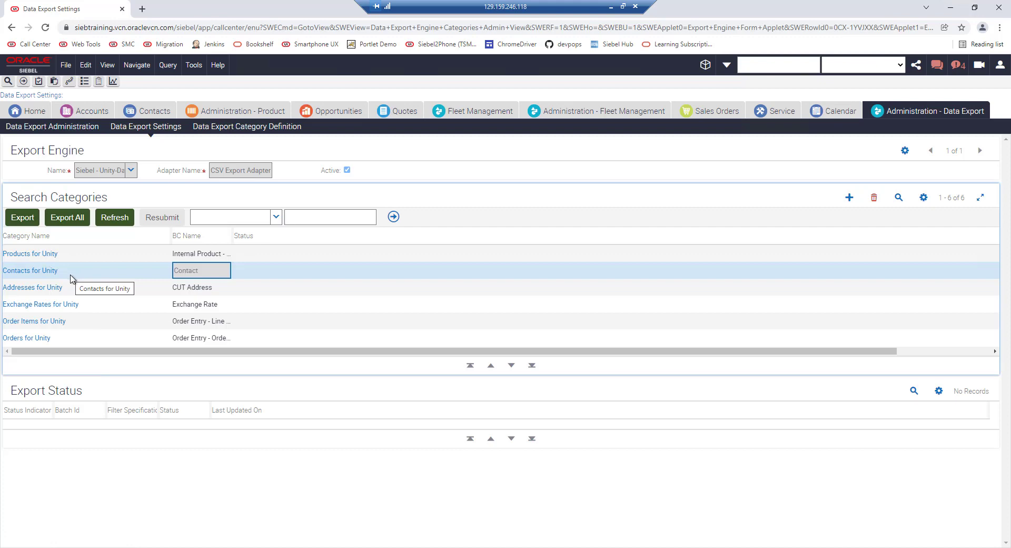
pyautogui.click(22, 217)
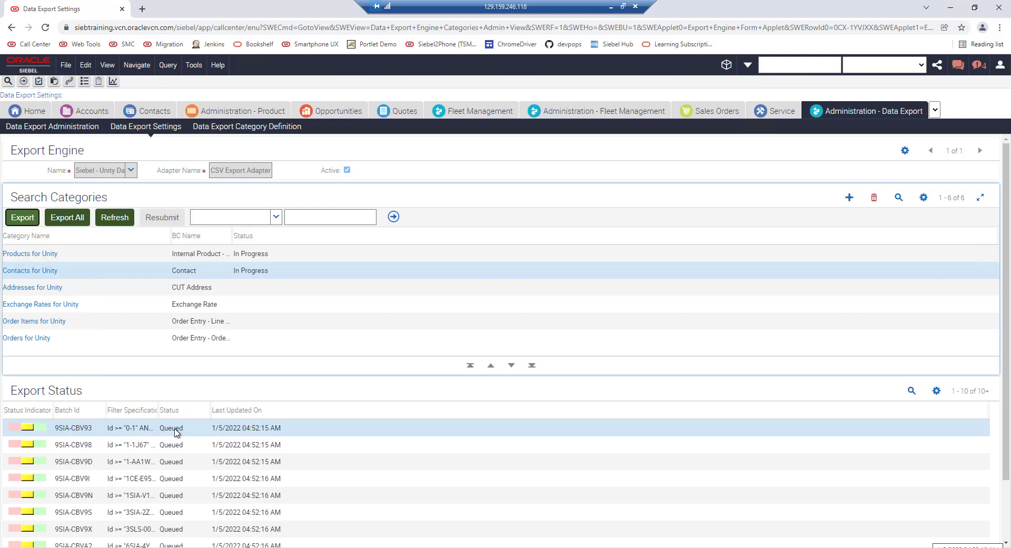
pyautogui.moveTo(142, 231)
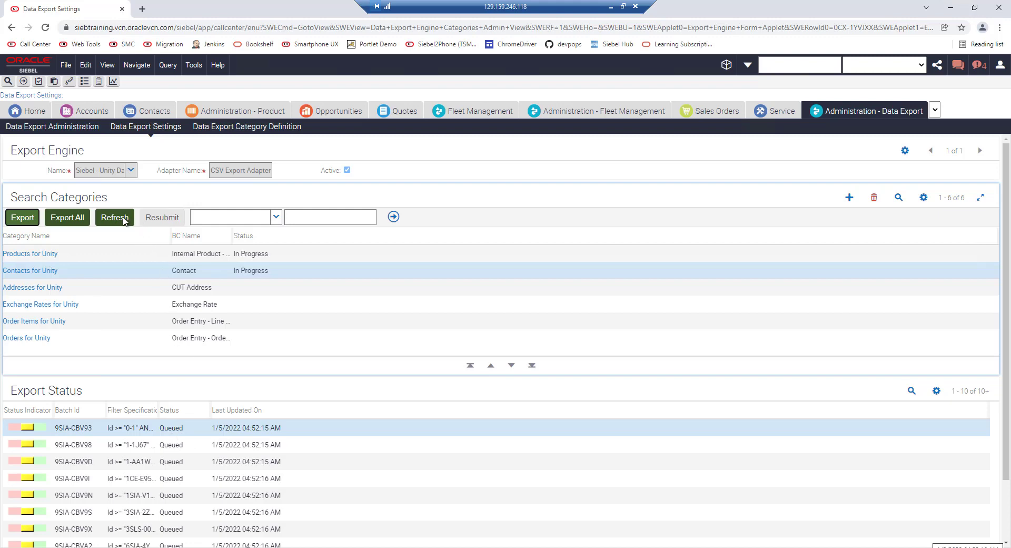
# - Refresh and page through Export Status until Contacts for Unity batches stop showing In Progress
pyautogui.click(114, 218)
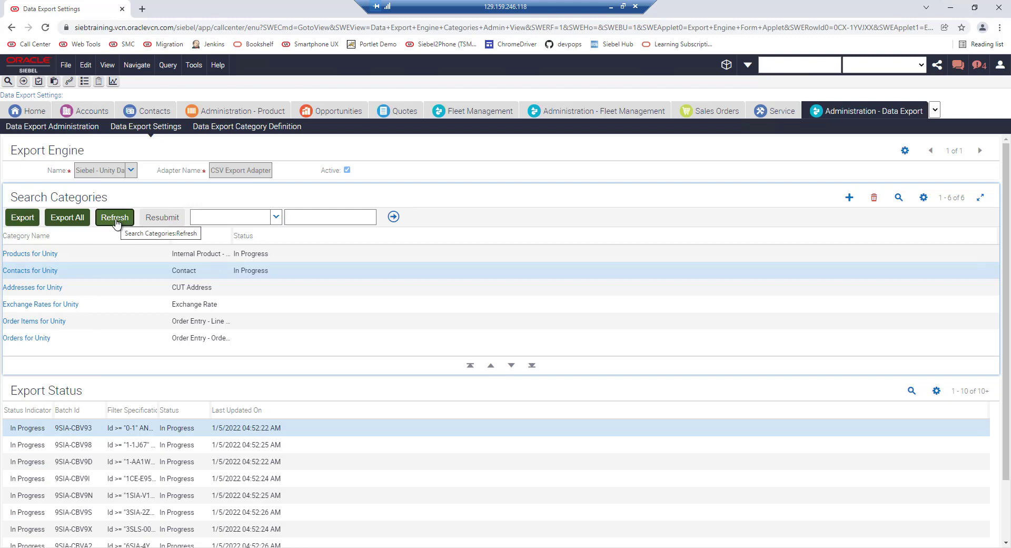
pyautogui.moveTo(115, 217)
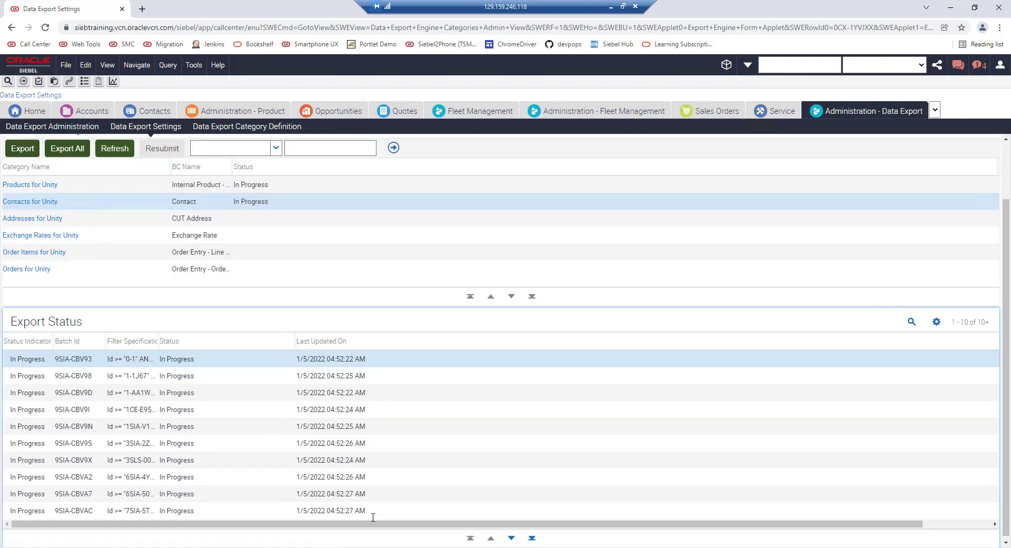
pyautogui.click(511, 539)
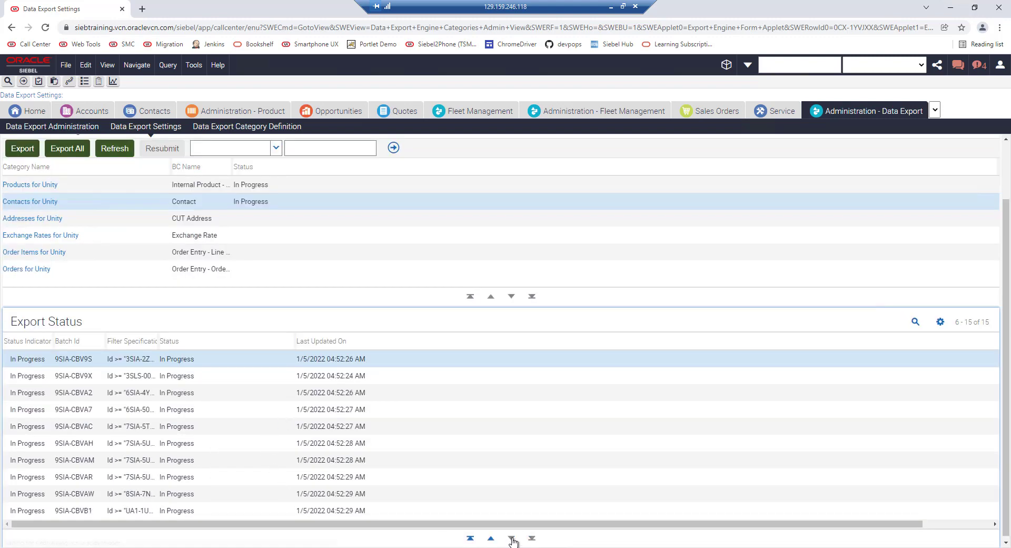
pyautogui.click(490, 539)
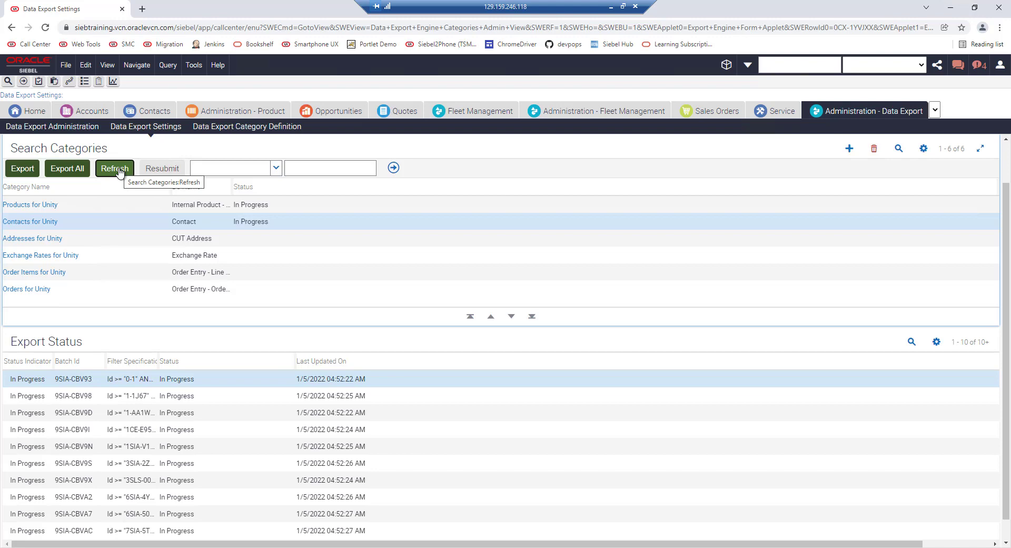
pyautogui.click(115, 168)
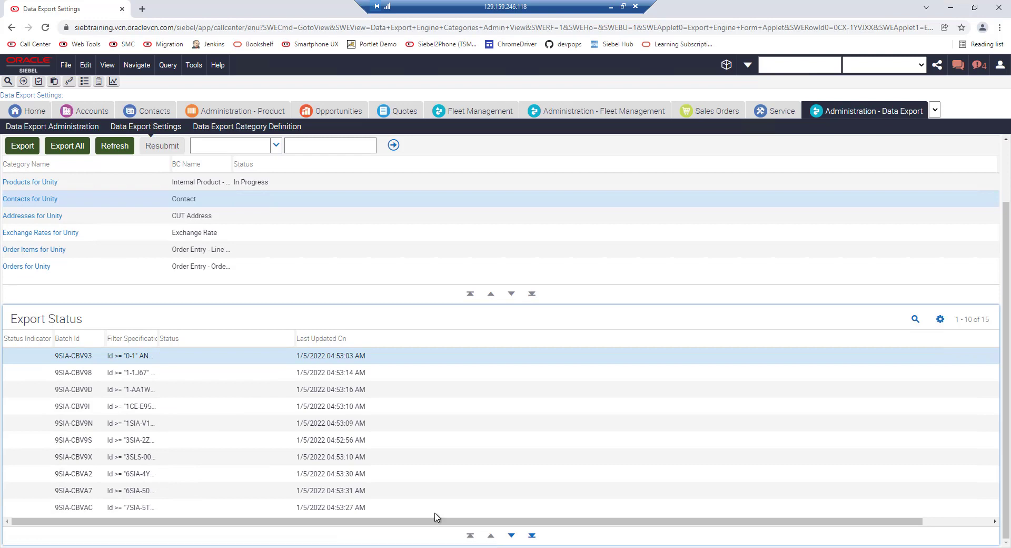
pyautogui.moveTo(376, 304)
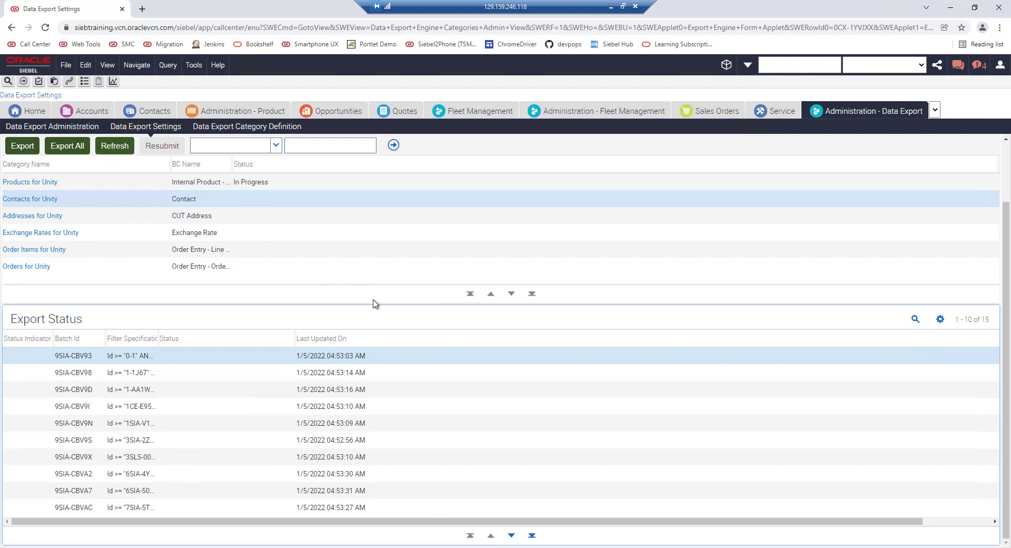
pyautogui.moveTo(273, 205)
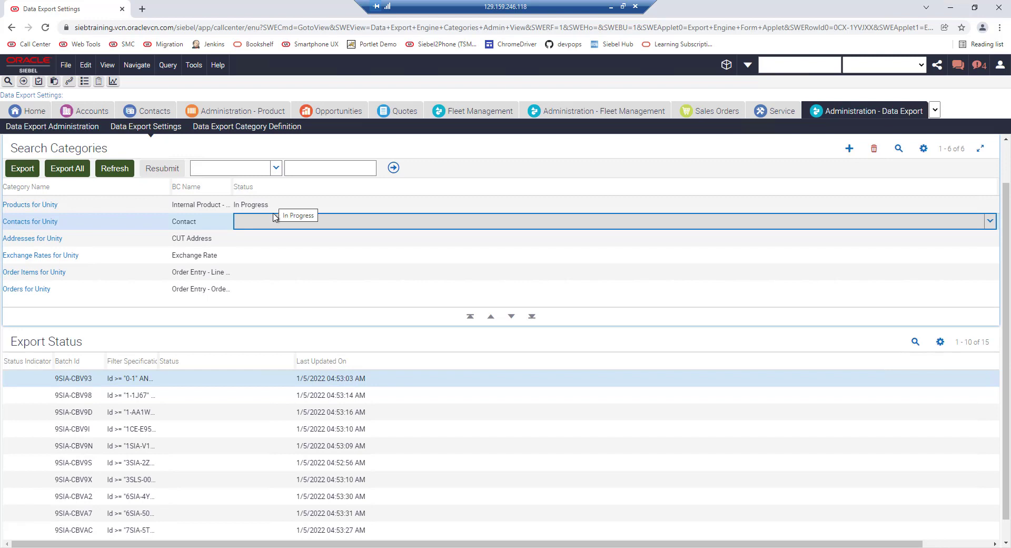
pyautogui.moveTo(276, 231)
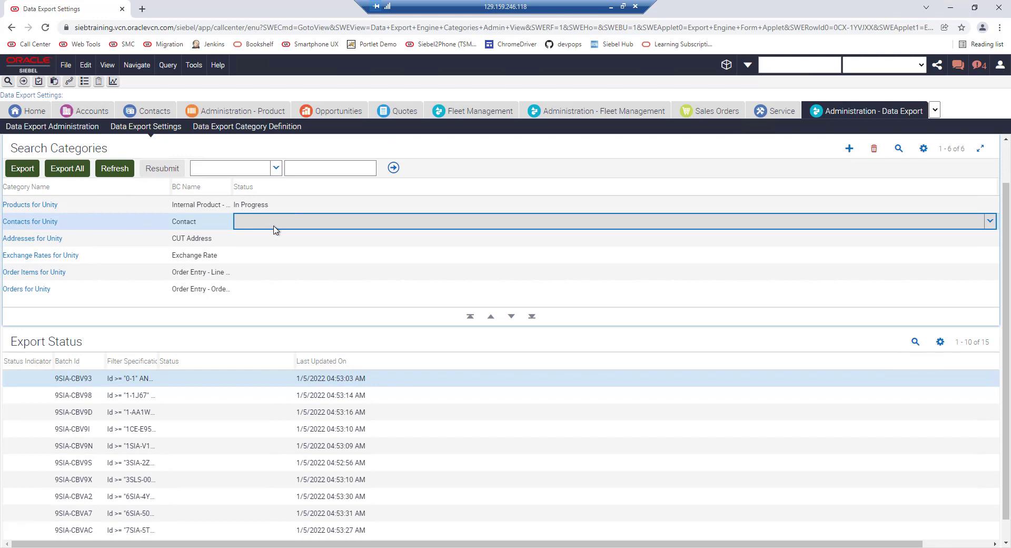
pyautogui.moveTo(615, 11)
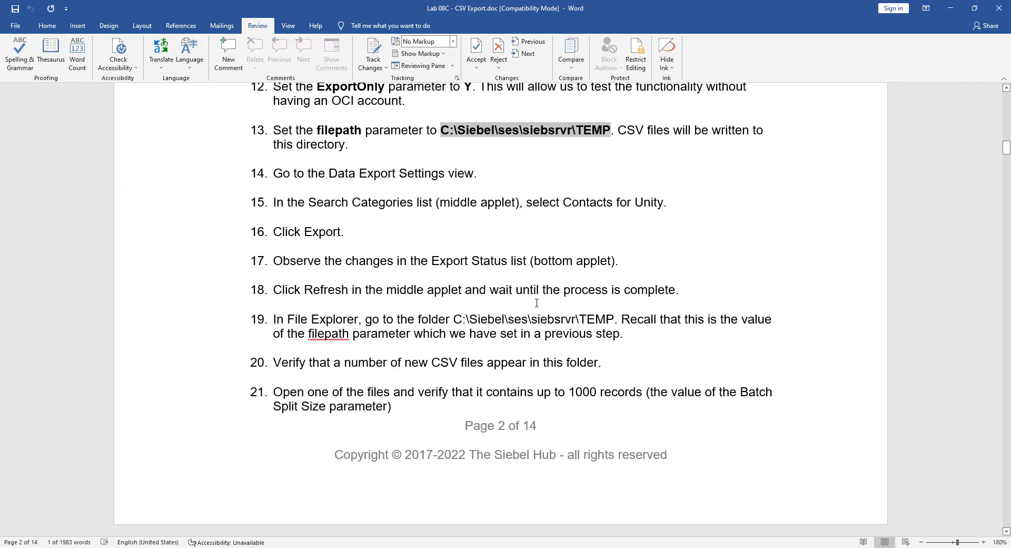
pyautogui.moveTo(508, 308)
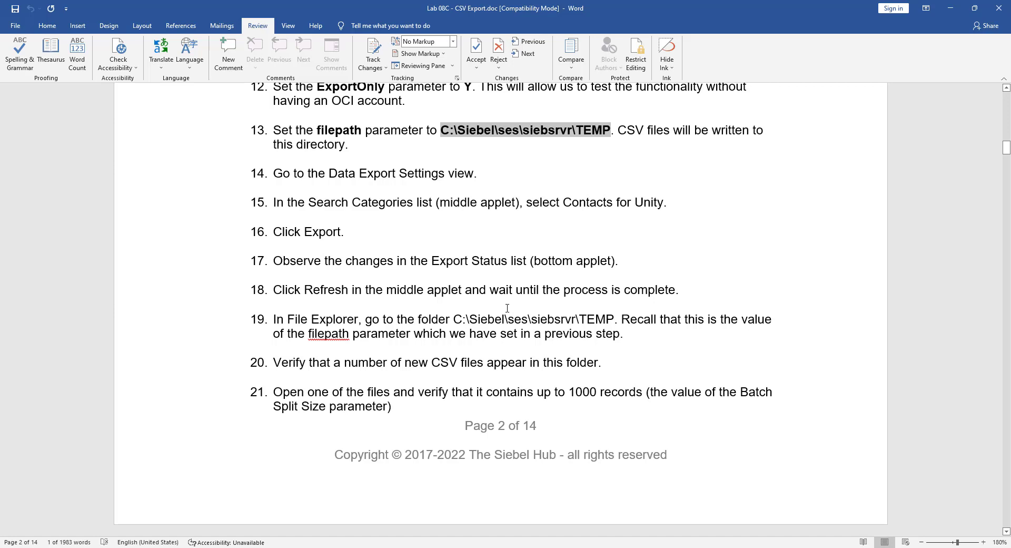
pyautogui.moveTo(507, 307)
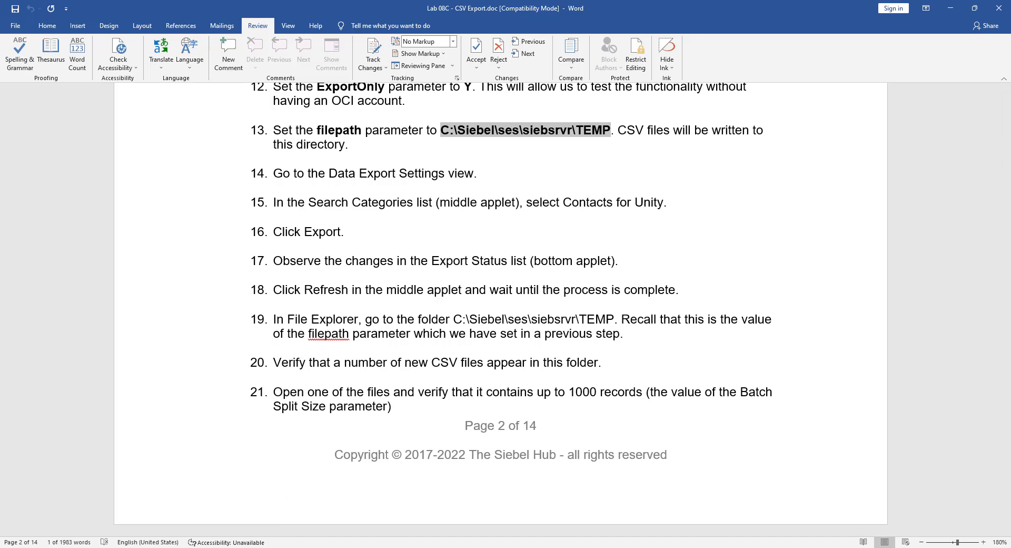
pyautogui.moveTo(348, 545)
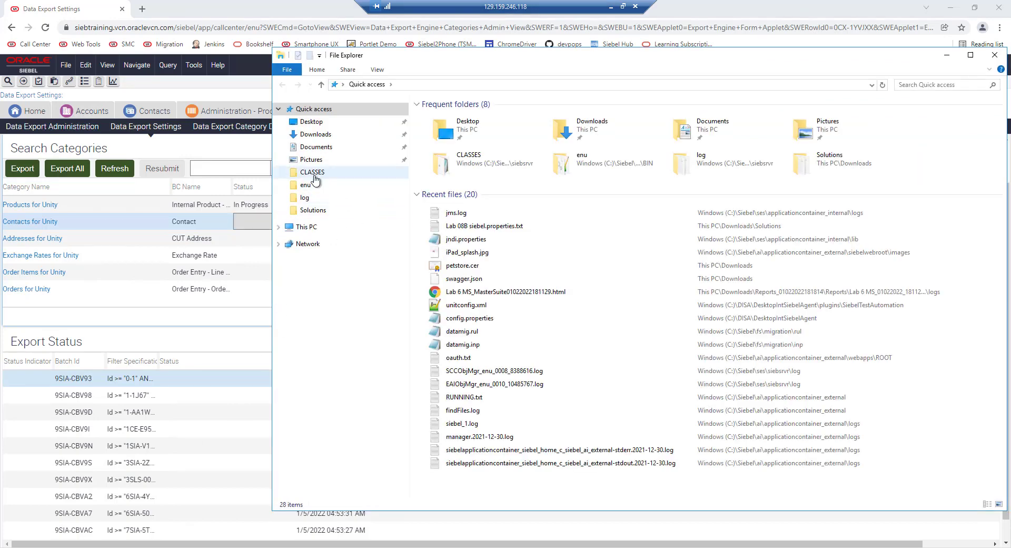
# - Open a Contacts for Unity CSV from C:\Siebel\ses\siebsrvr\TEMP in Notepad++
pyautogui.doubleClick(312, 172)
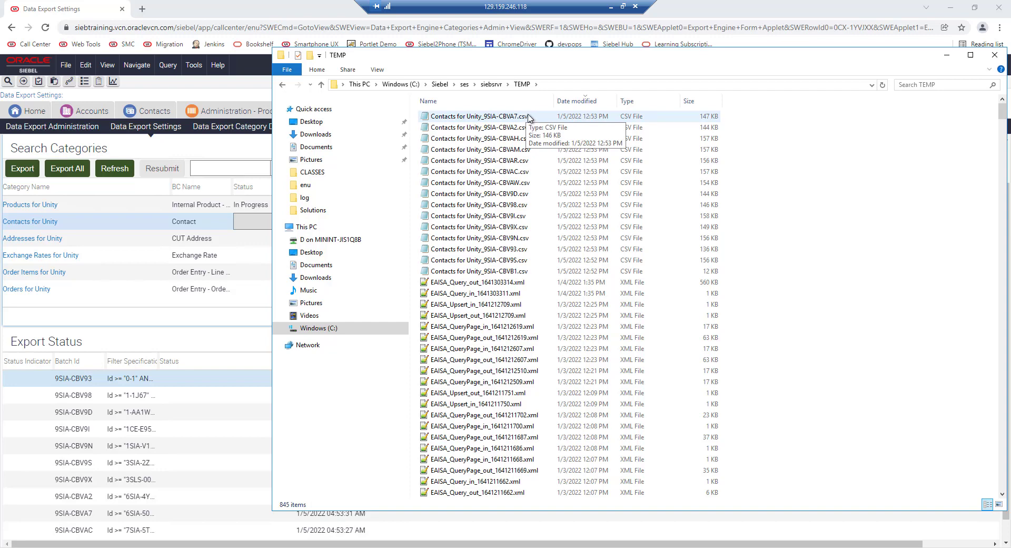
pyautogui.rightClick(480, 149)
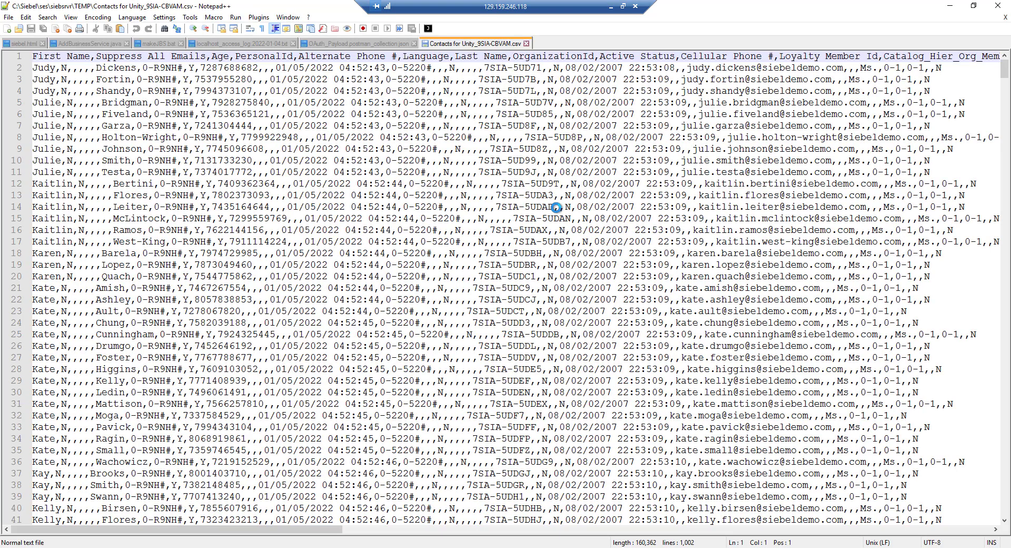
# - Scroll the exported CSV to confirm about 1,002 lines of contact records
pyautogui.scroll(-3)
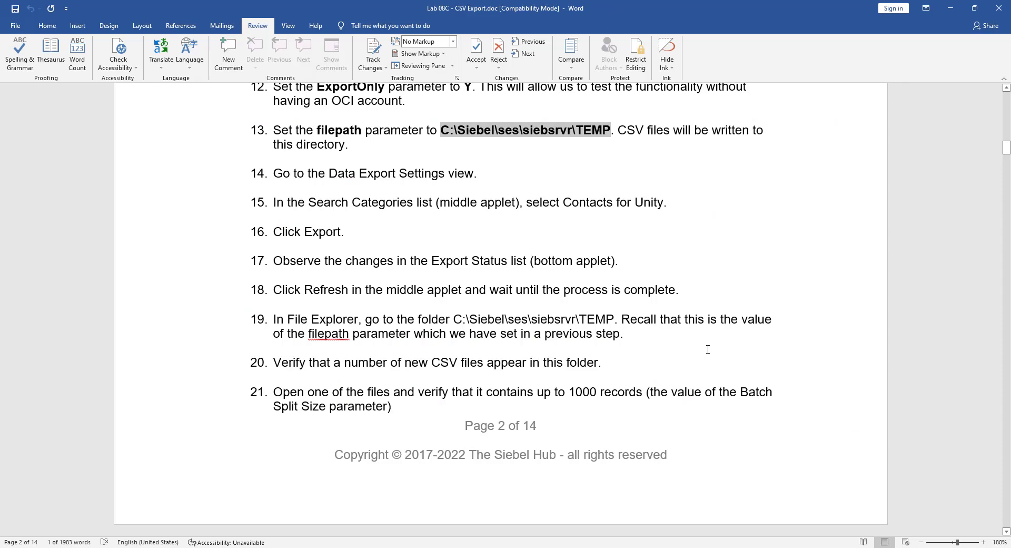
pyautogui.moveTo(879, 442)
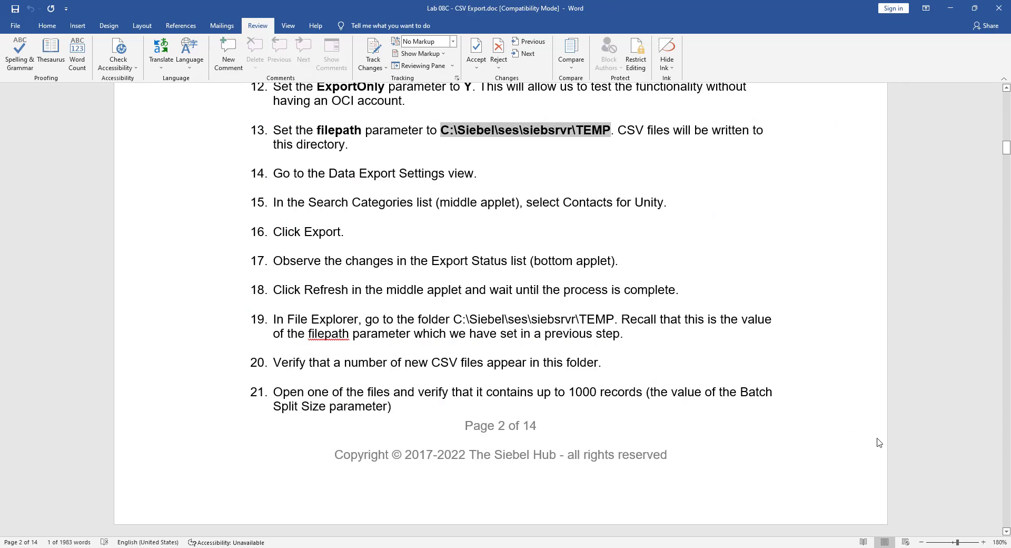